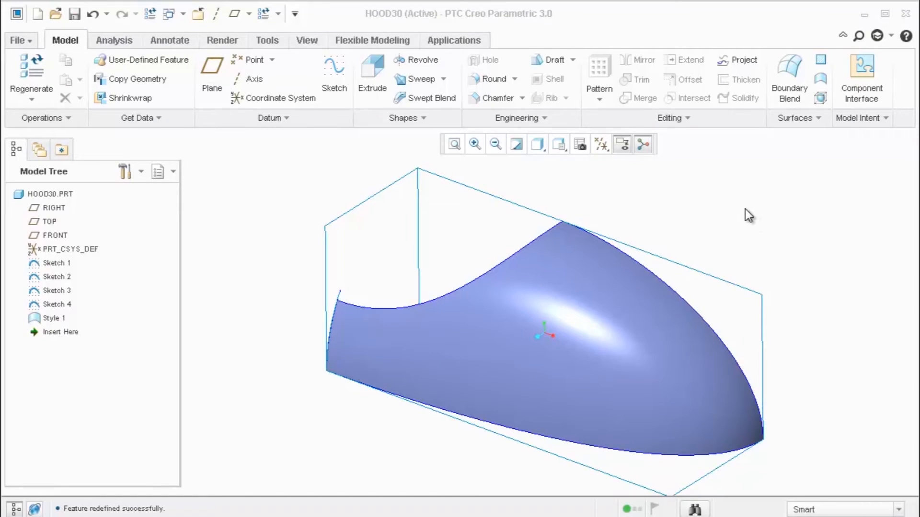
pyautogui.moveTo(754, 202)
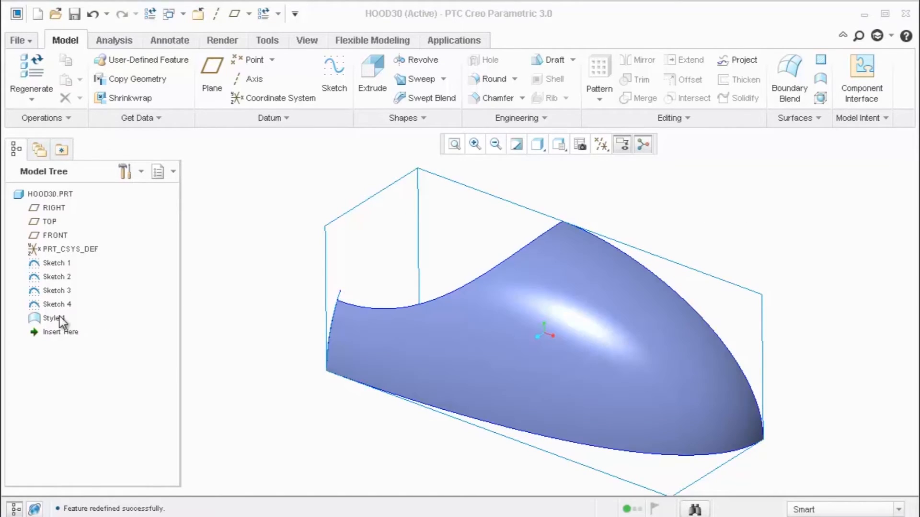
# Redefine the Style 1 feature and re-edit curve CF-74, then accept the feature
pyautogui.rightClick(53, 318)
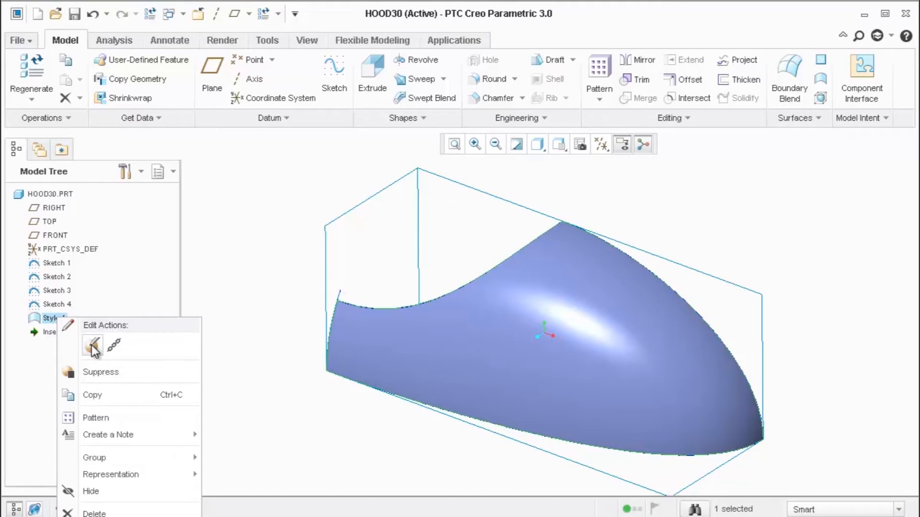
pyautogui.click(92, 344)
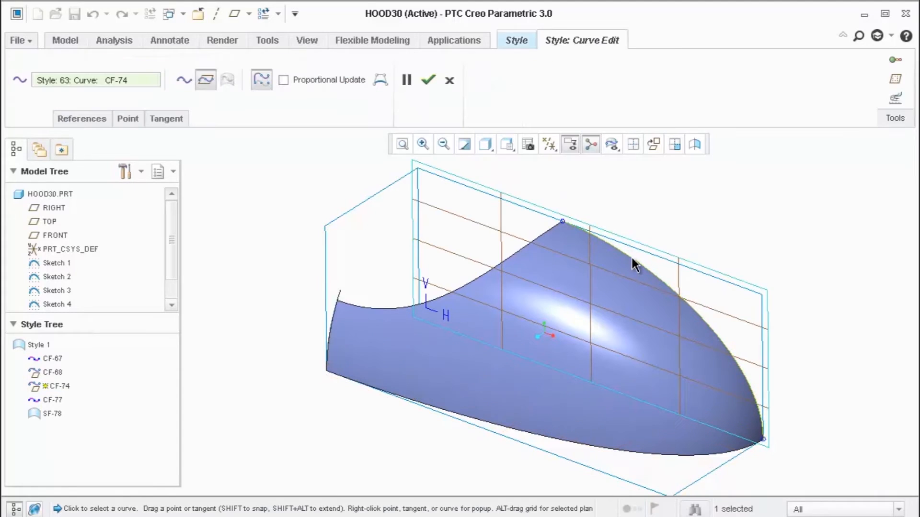
pyautogui.click(427, 79)
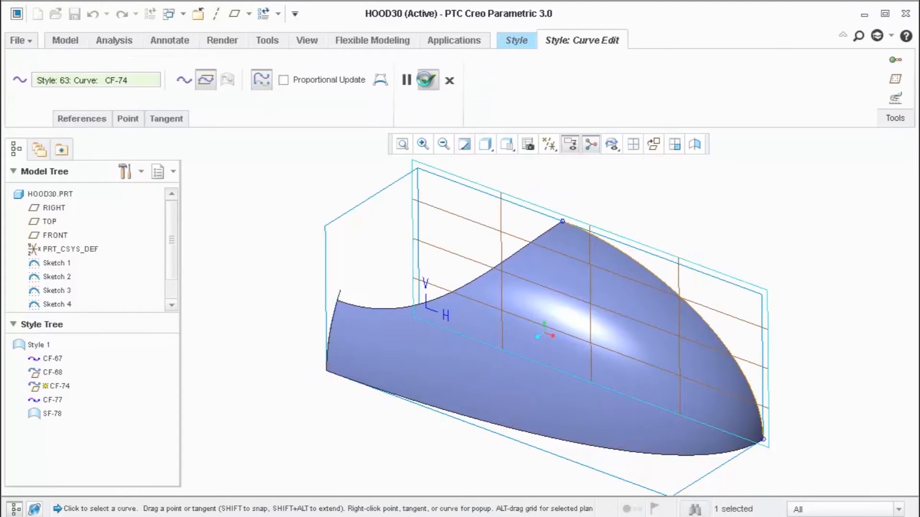
pyautogui.click(449, 80)
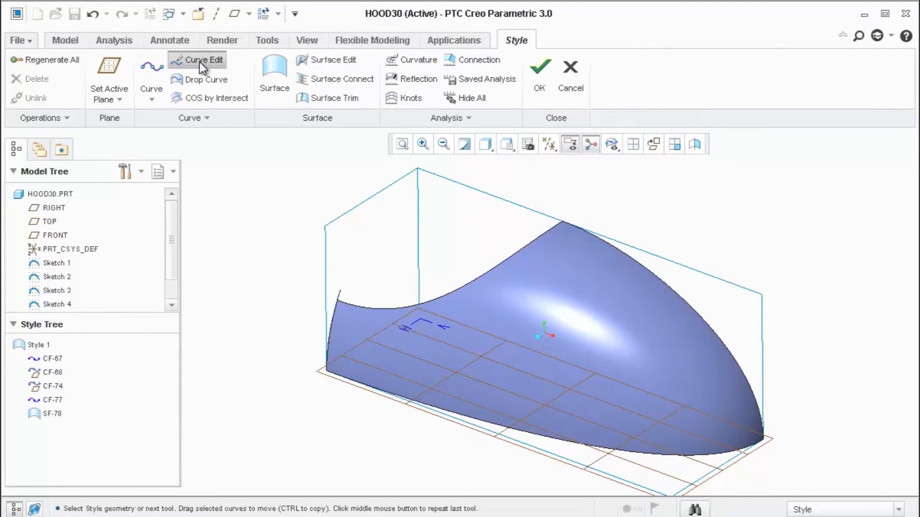
pyautogui.click(203, 60)
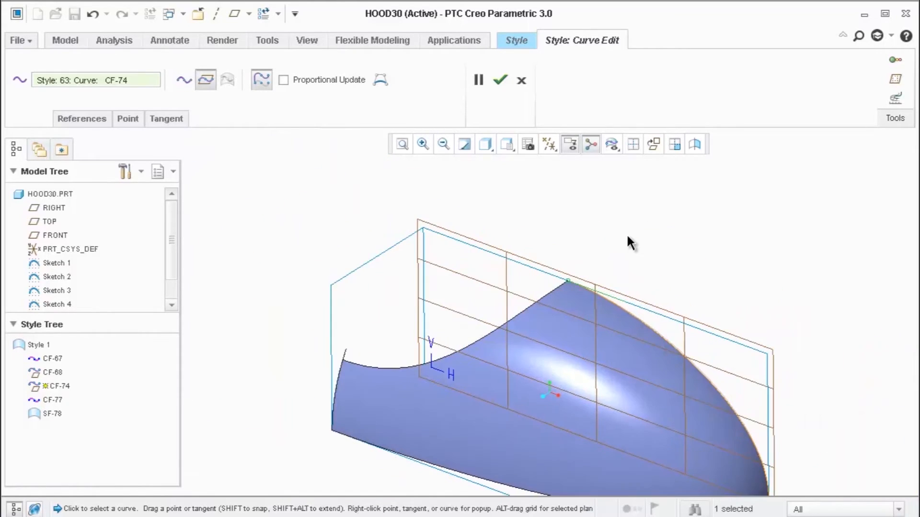
pyautogui.click(499, 79)
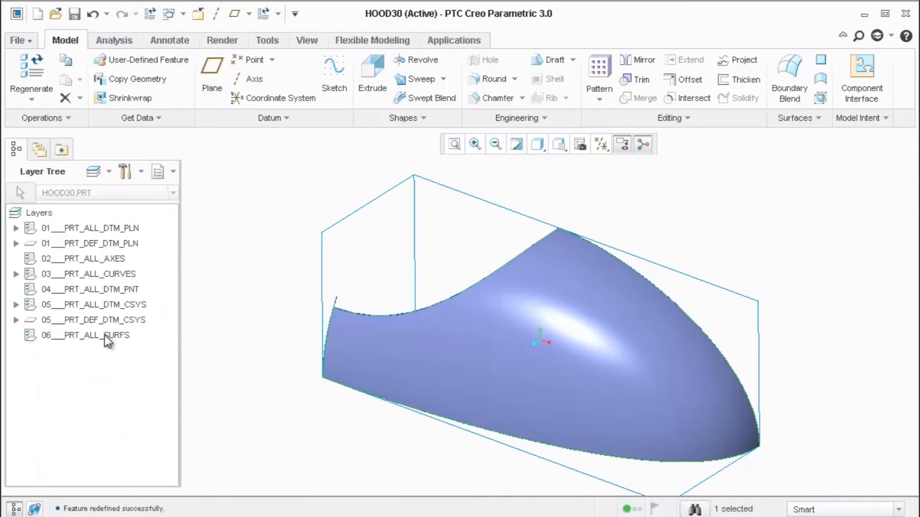
# Hide the 03___PRT_ALL_CURVES layer so all datum curves disappear
pyautogui.rightClick(88, 273)
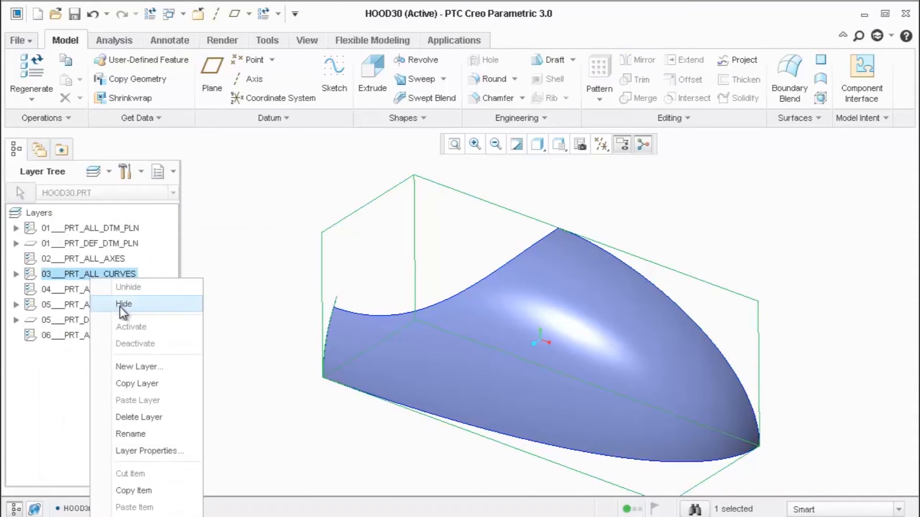
pyautogui.click(123, 304)
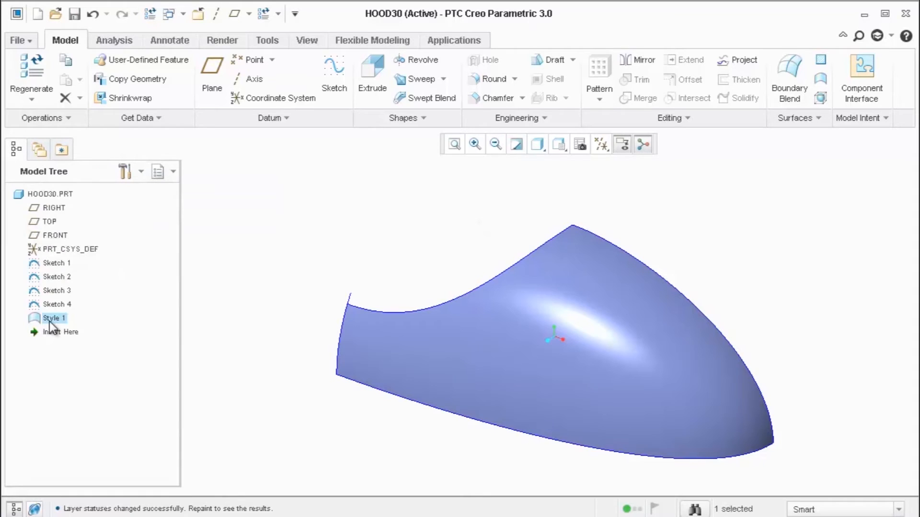
# In Style 1, export CF-74's start tangent length as a parameter and accept the feature
pyautogui.doubleClick(54, 318)
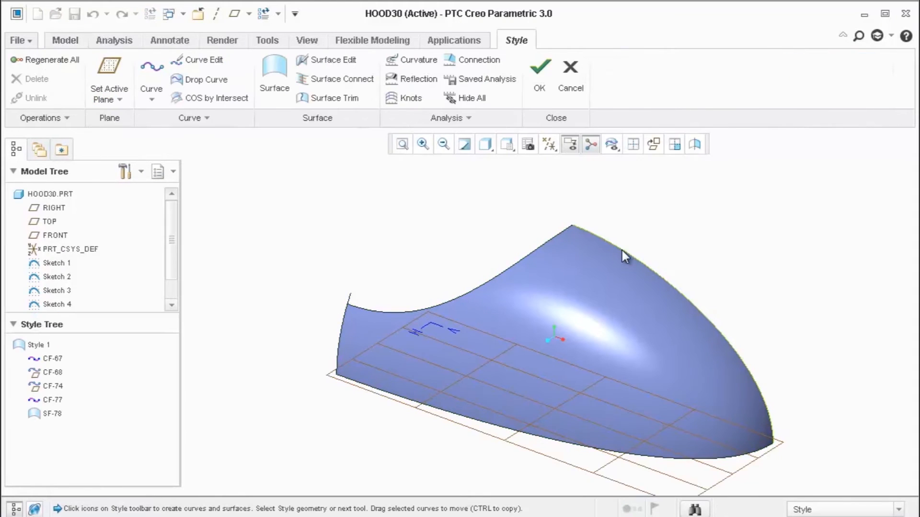
pyautogui.doubleClick(46, 386)
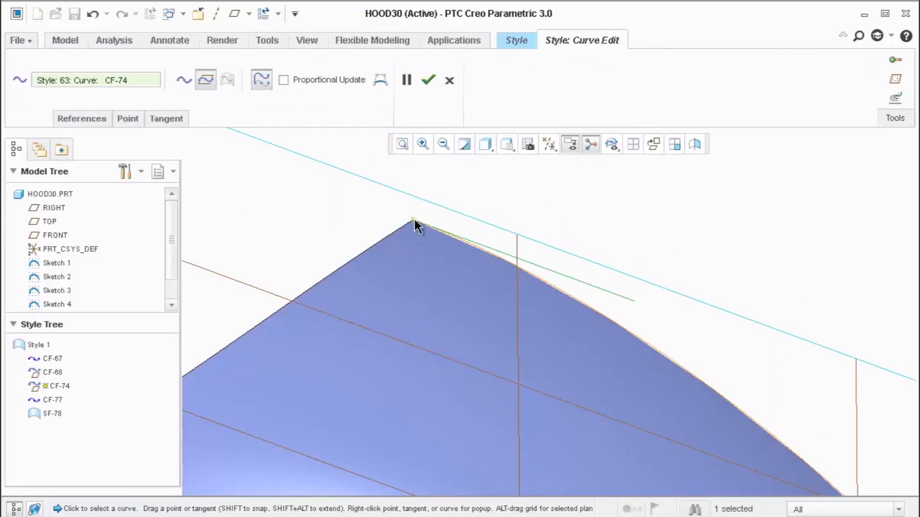
pyautogui.moveTo(404, 161)
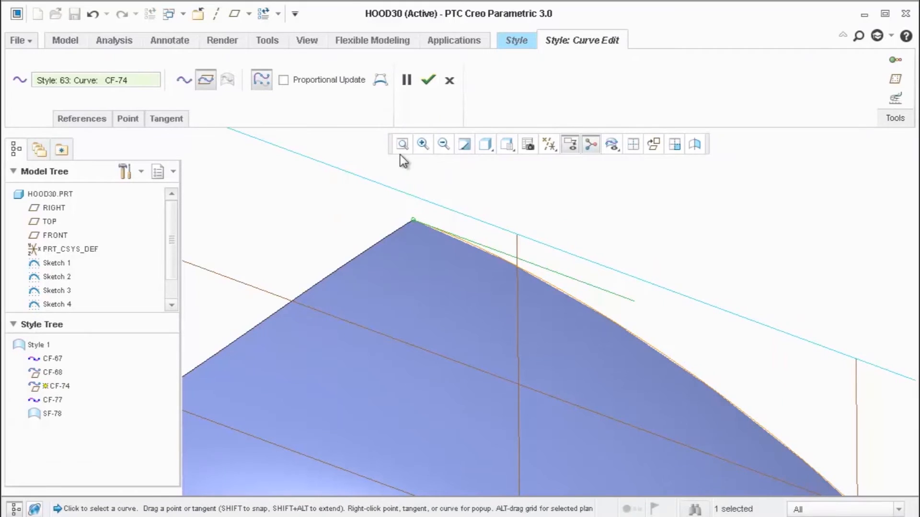
pyautogui.moveTo(207, 135)
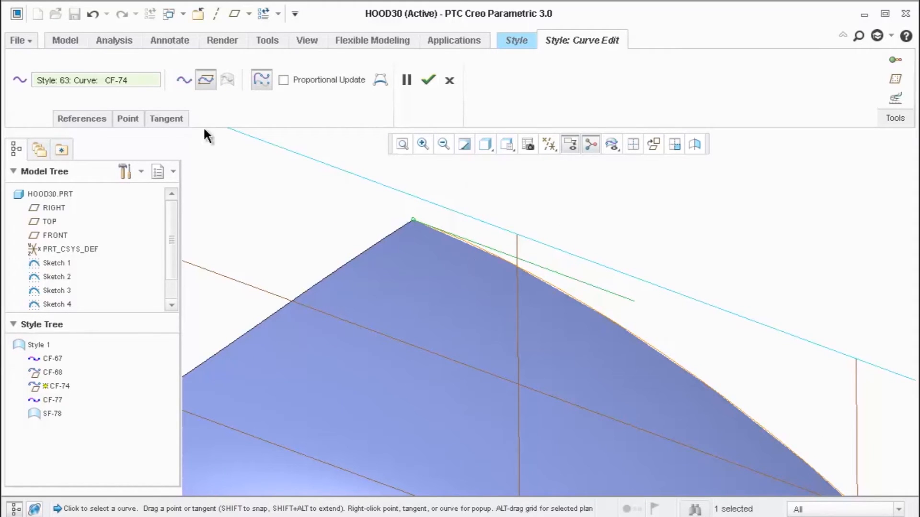
pyautogui.click(166, 118)
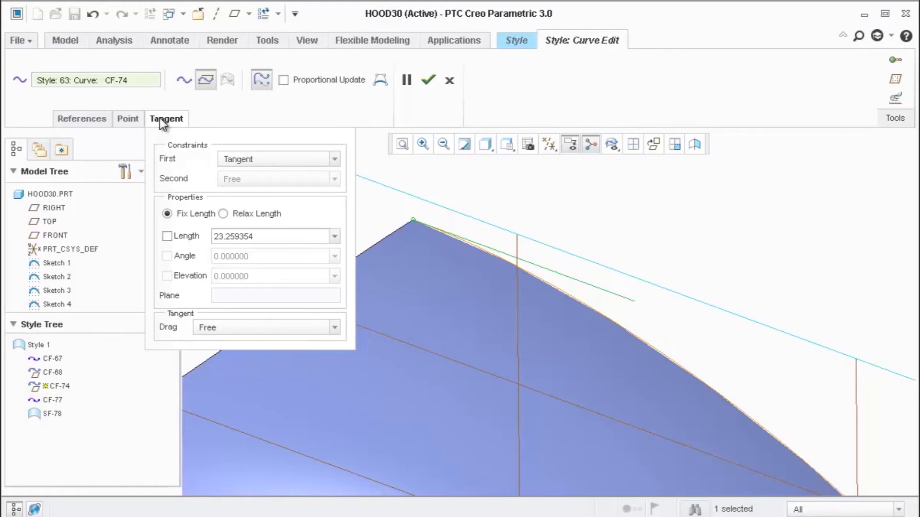
pyautogui.moveTo(167, 235)
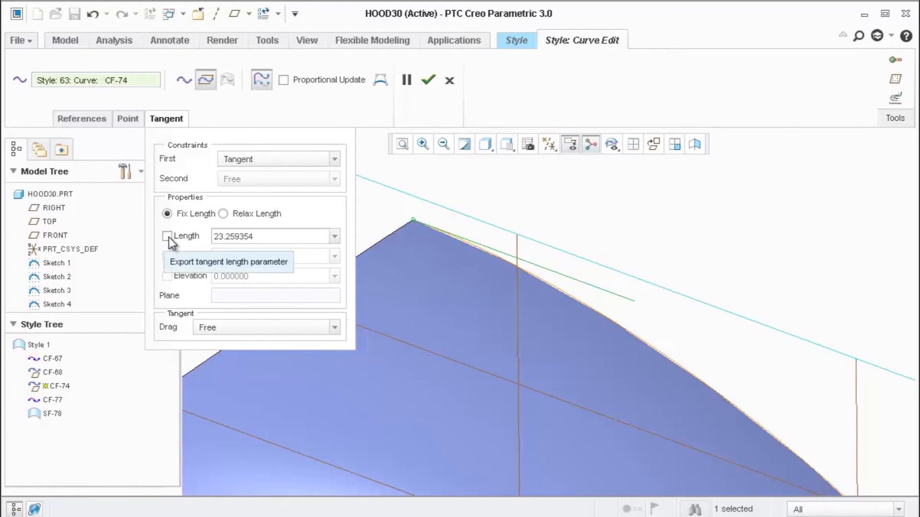
pyautogui.click(167, 236)
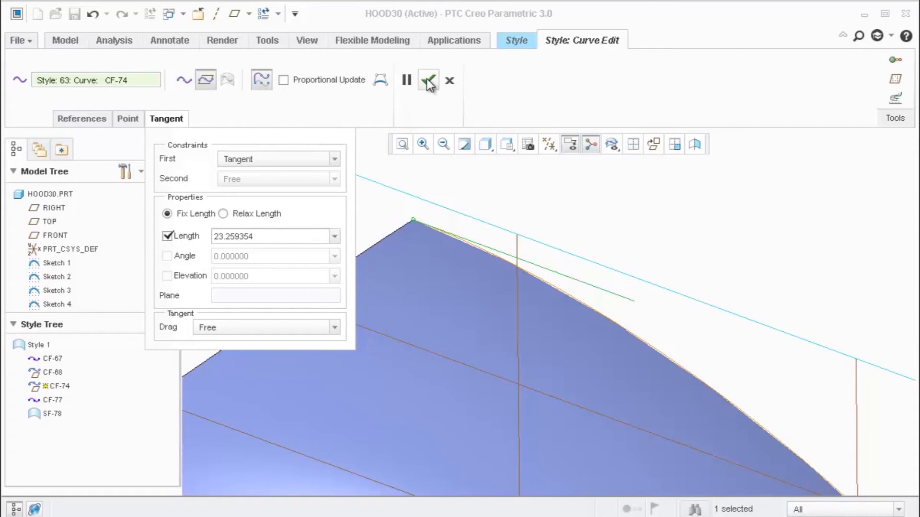
pyautogui.click(427, 80)
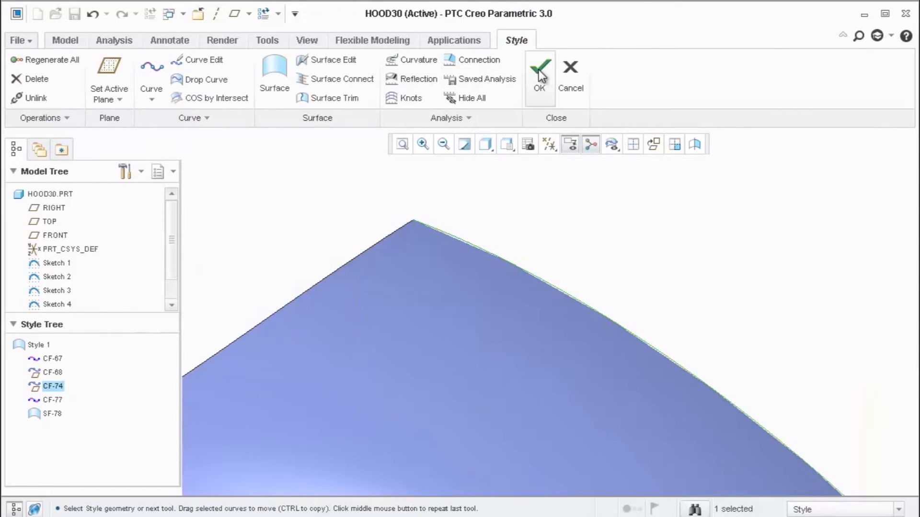
pyautogui.click(538, 70)
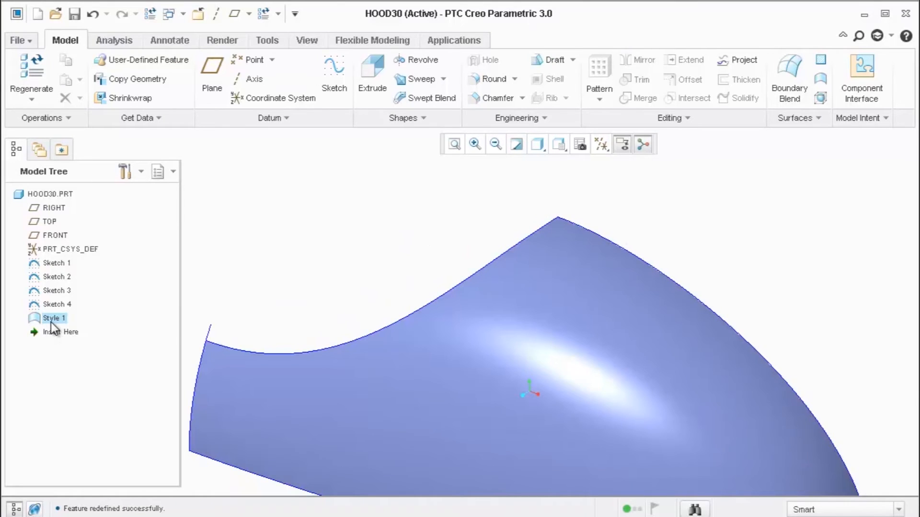
# Show Style 1's dimensions on the hood, revealing the exported 23.259 tangent length
pyautogui.rightClick(54, 317)
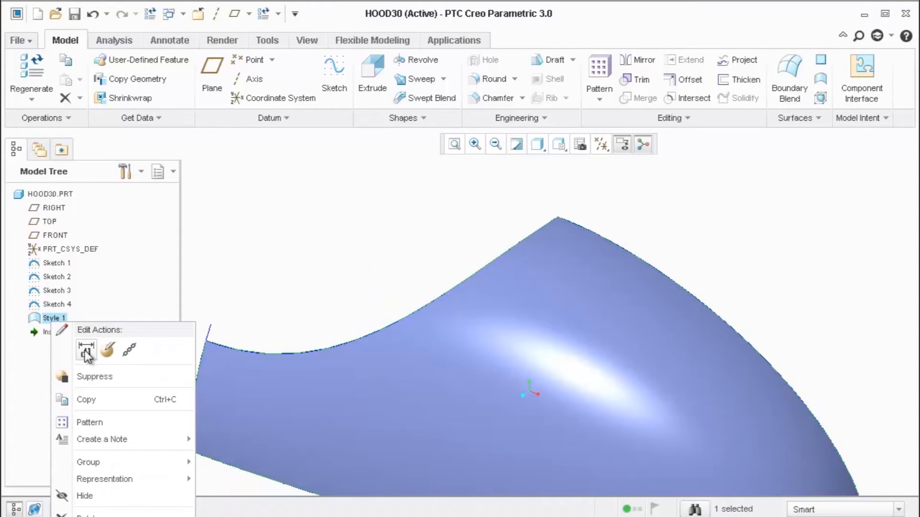
pyautogui.click(86, 350)
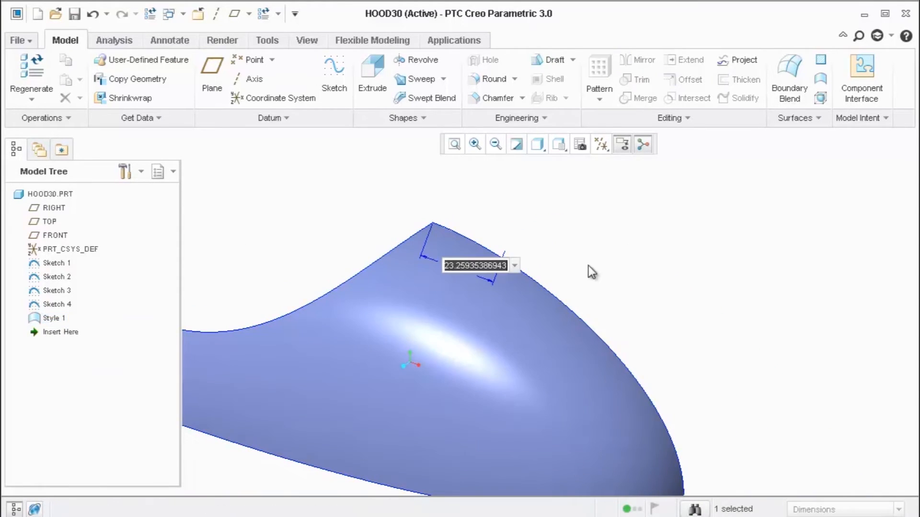
pyautogui.moveTo(693, 262)
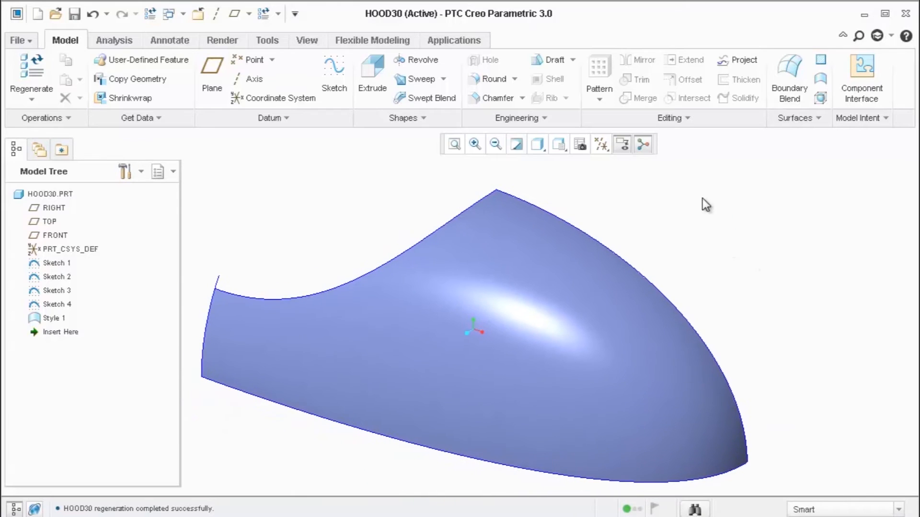
pyautogui.rightClick(56, 317)
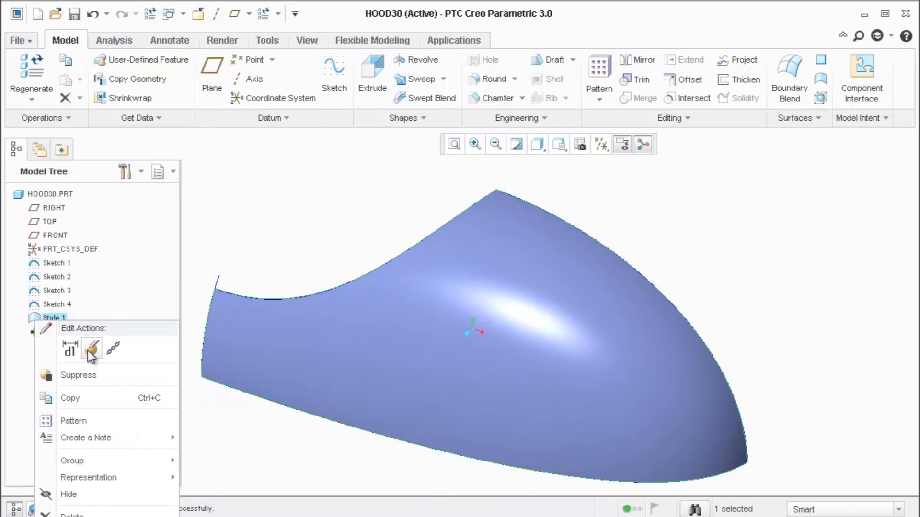
# Redefine Style 1, re-edit curve CF-74 and regenerate the reshaped hood
pyautogui.click(92, 349)
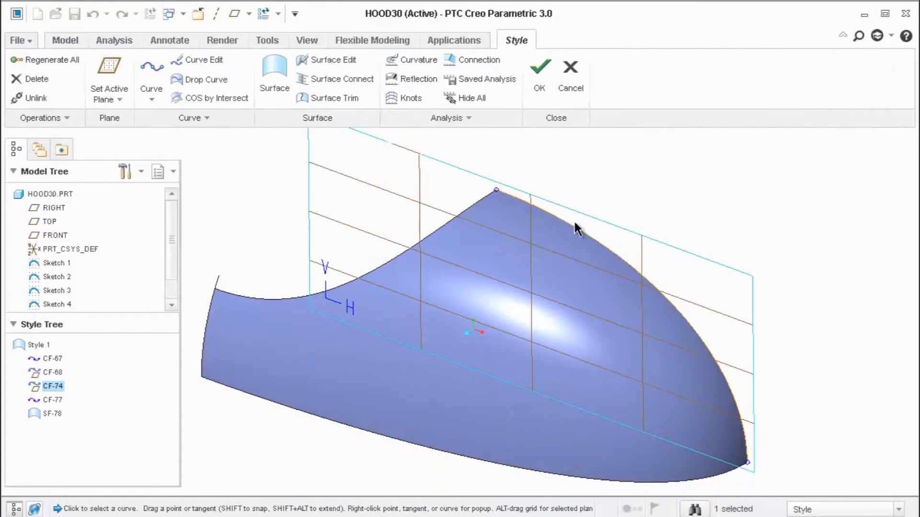
pyautogui.click(202, 59)
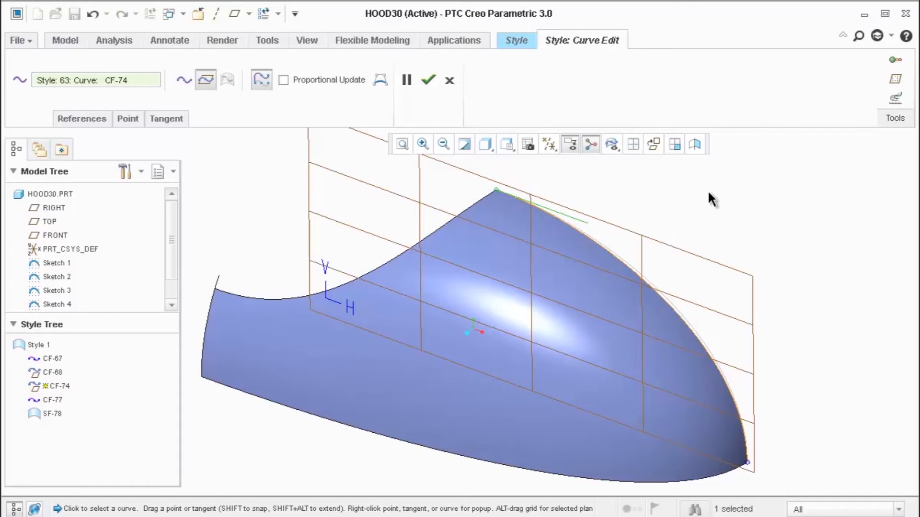
pyautogui.click(427, 80)
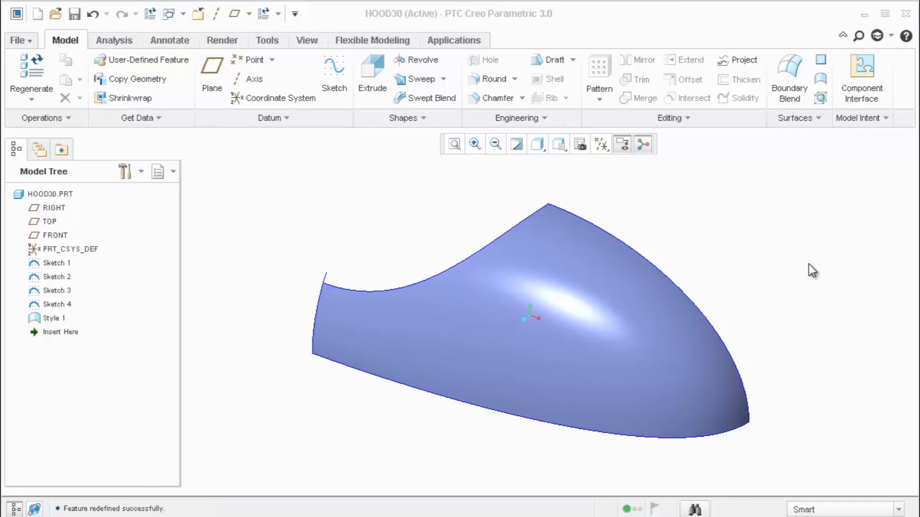
pyautogui.moveTo(58, 331)
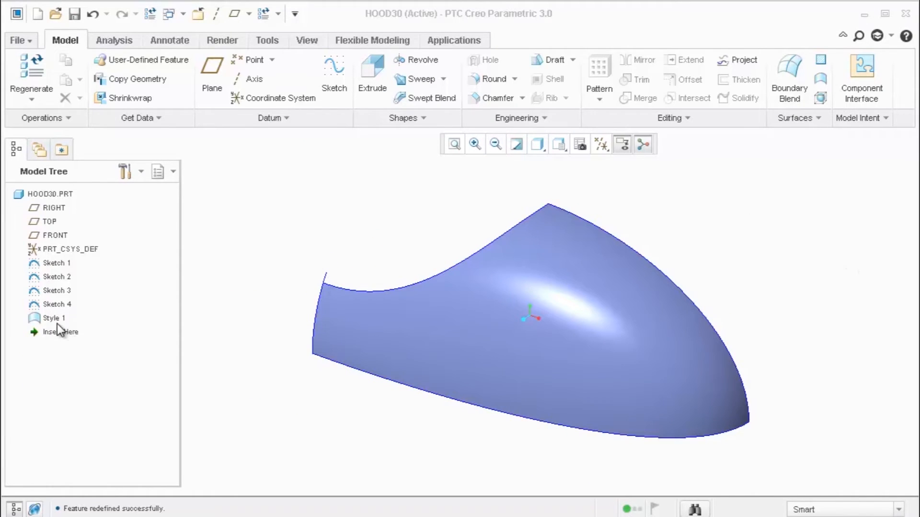
# Unhide the 03___PRT_ALL_CURVES layer so the sketch curves show again
pyautogui.click(54, 318)
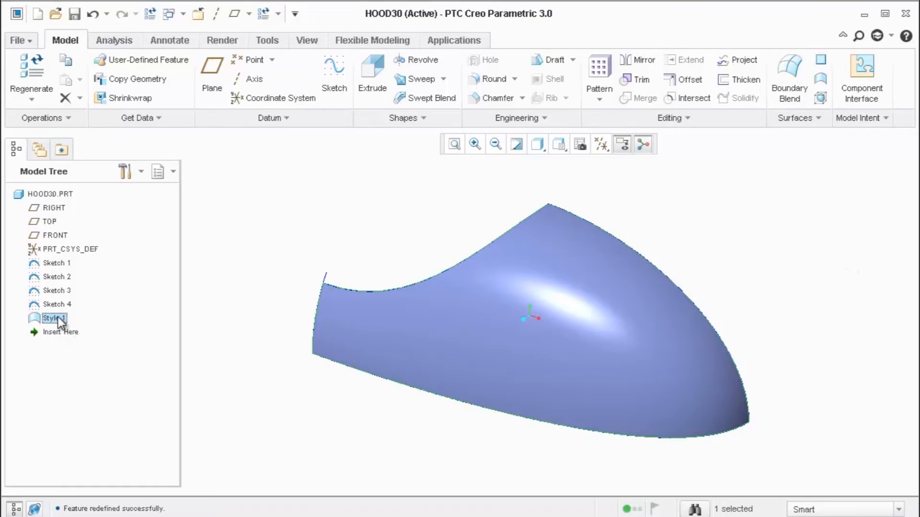
pyautogui.moveTo(228, 312)
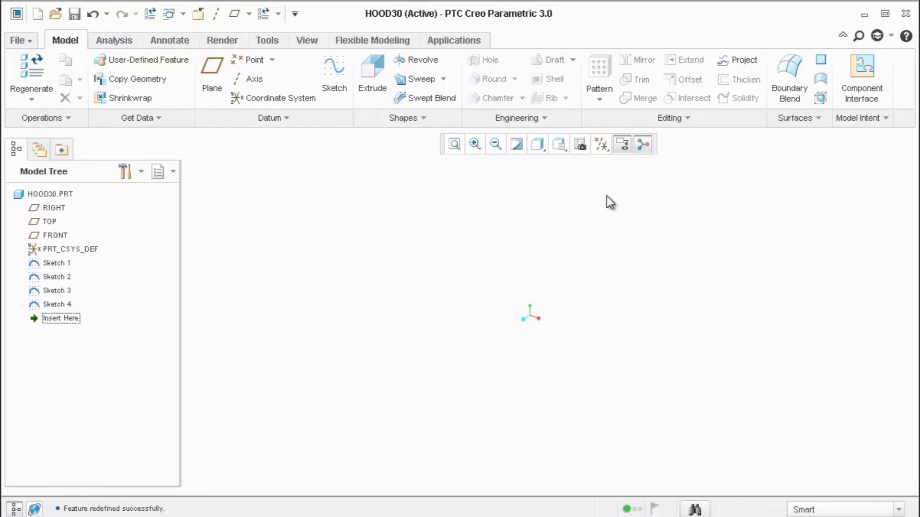
pyautogui.click(601, 144)
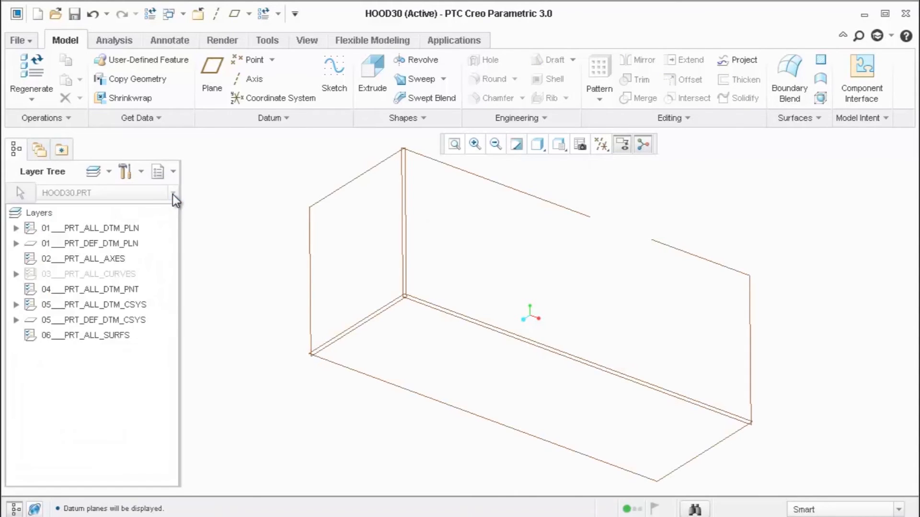
pyautogui.rightClick(88, 273)
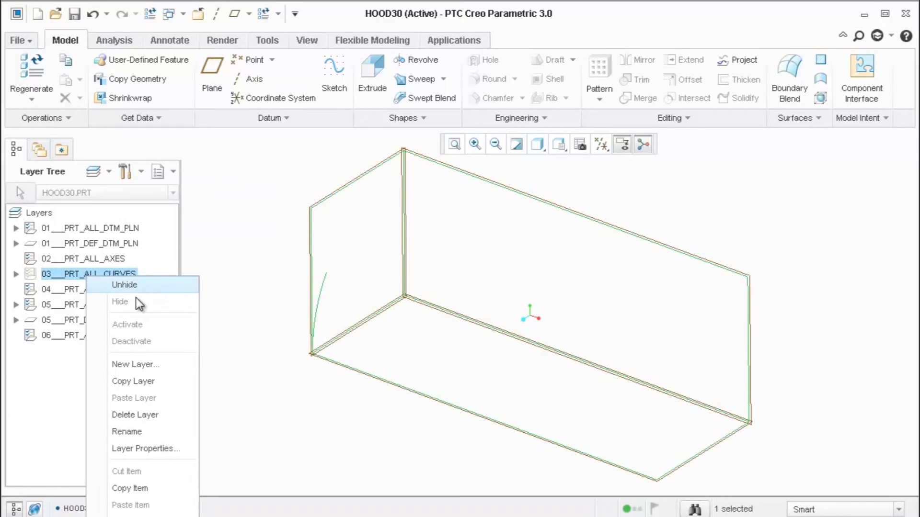
pyautogui.click(121, 302)
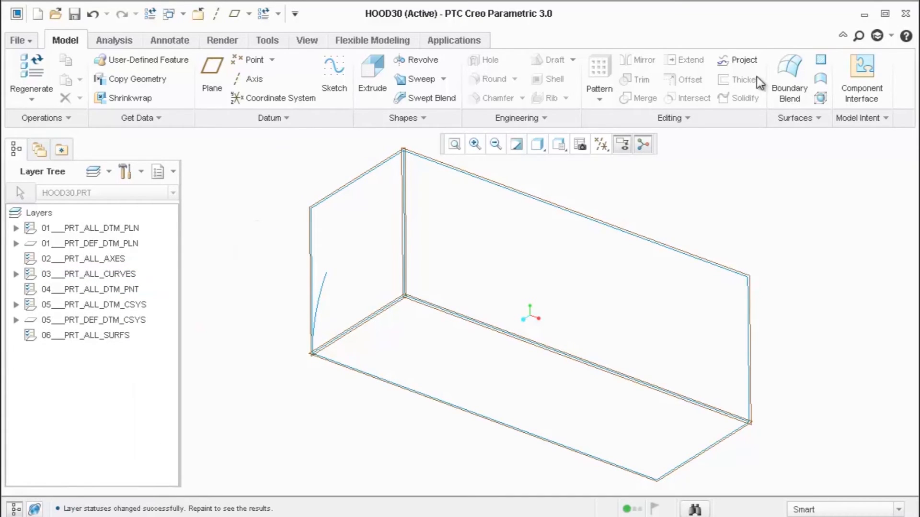
pyautogui.moveTo(821, 81)
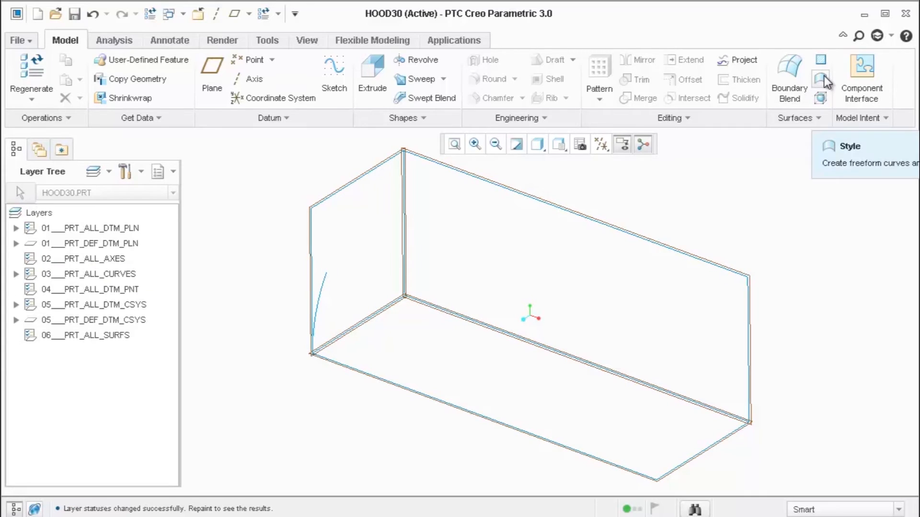
pyautogui.moveTo(472, 244)
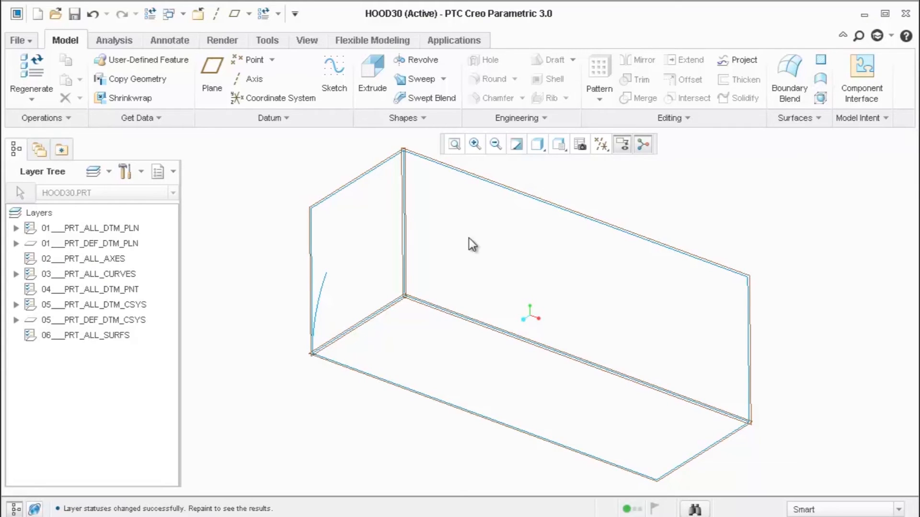
# Turn off datum plane display and start a new Style feature
pyautogui.click(599, 143)
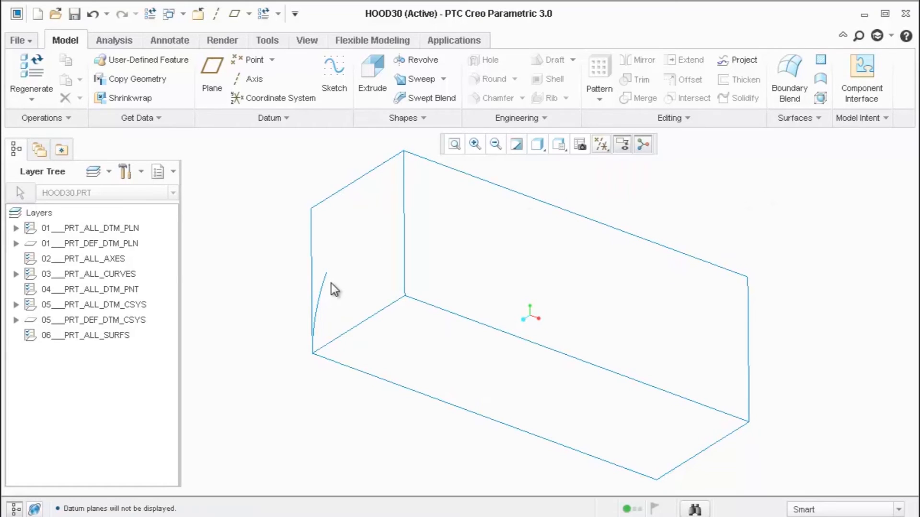
pyautogui.click(326, 287)
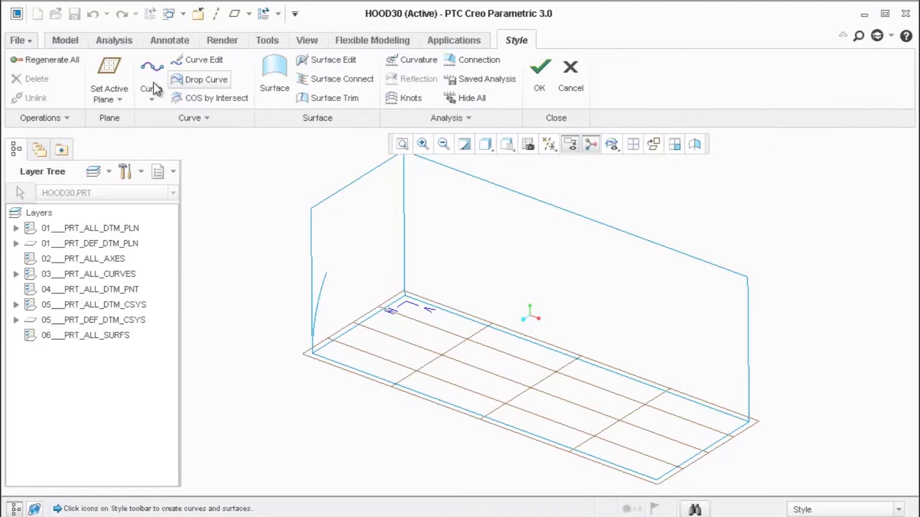
pyautogui.moveTo(151, 80)
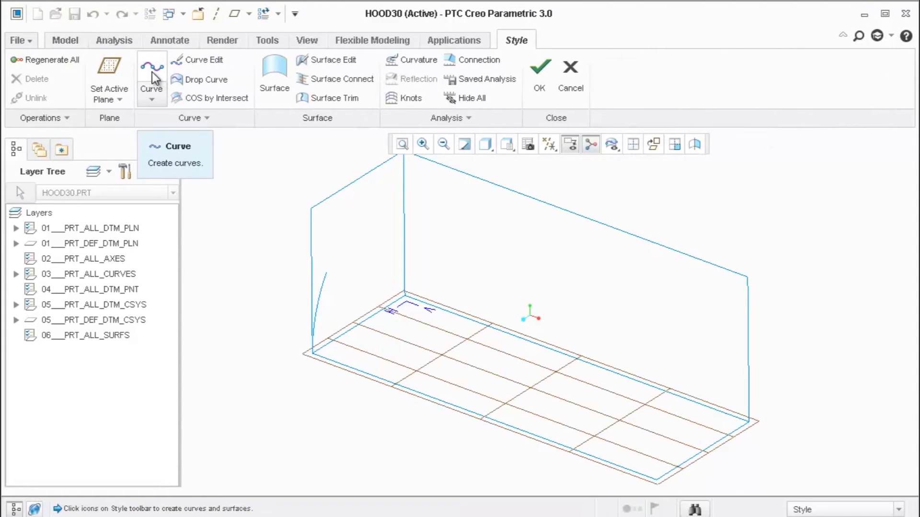
# Start a free curve and place its first point on the bottom datum plane grid
pyautogui.click(151, 80)
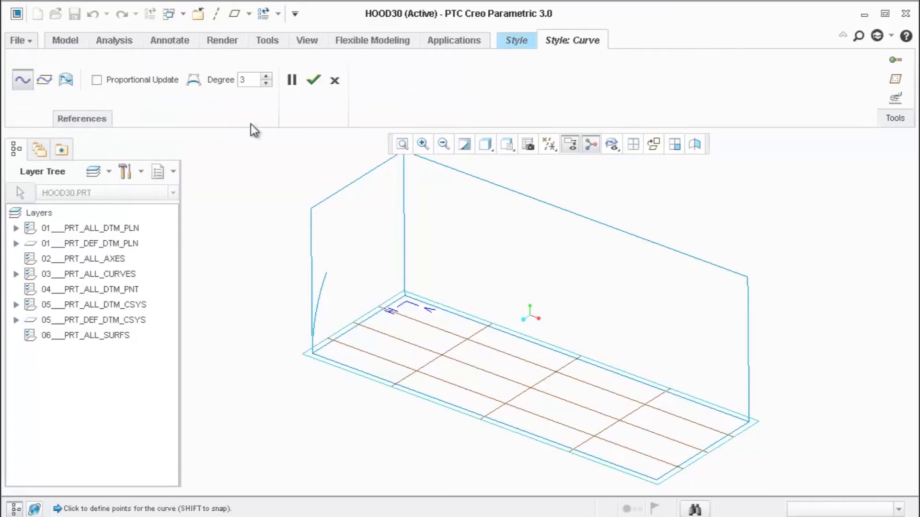
pyautogui.moveTo(451, 419)
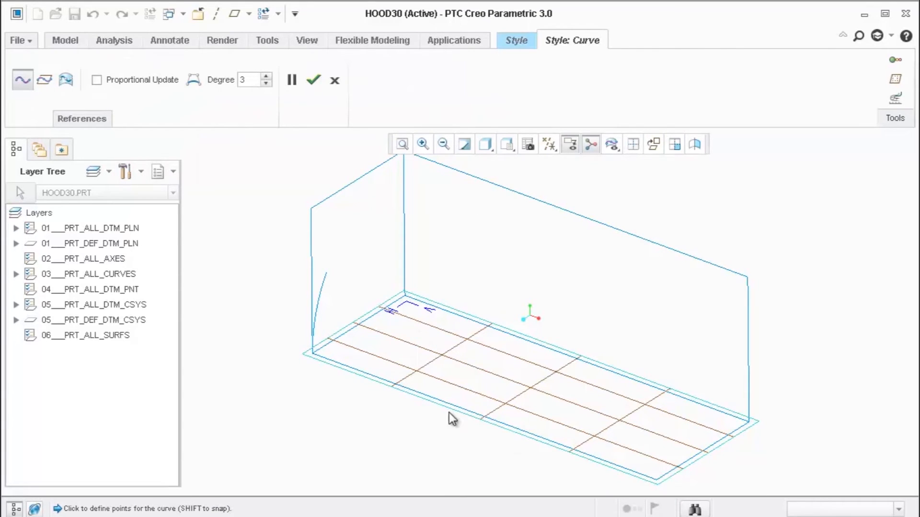
pyautogui.moveTo(578, 380)
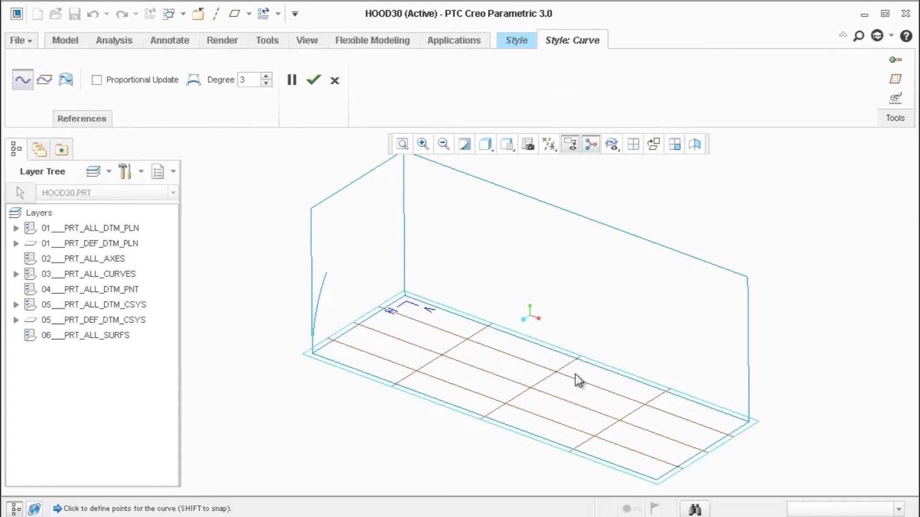
pyautogui.moveTo(885, 88)
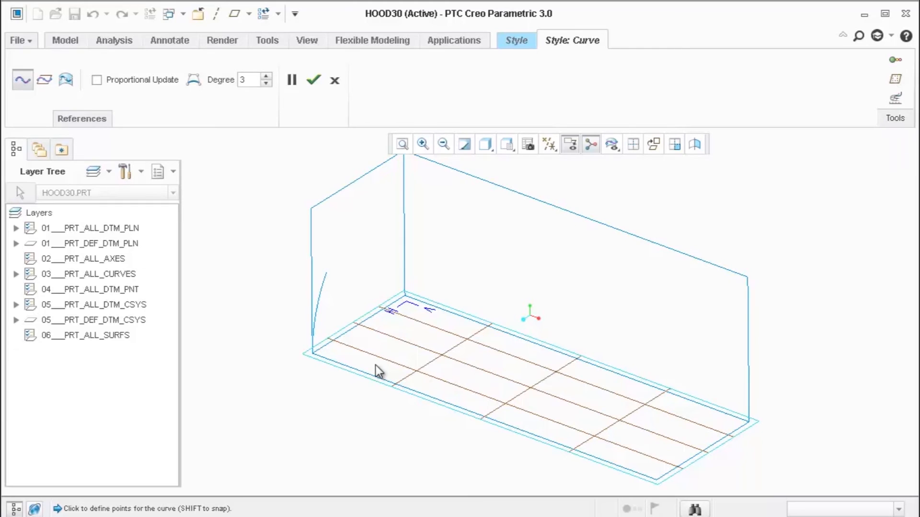
pyautogui.click(379, 371)
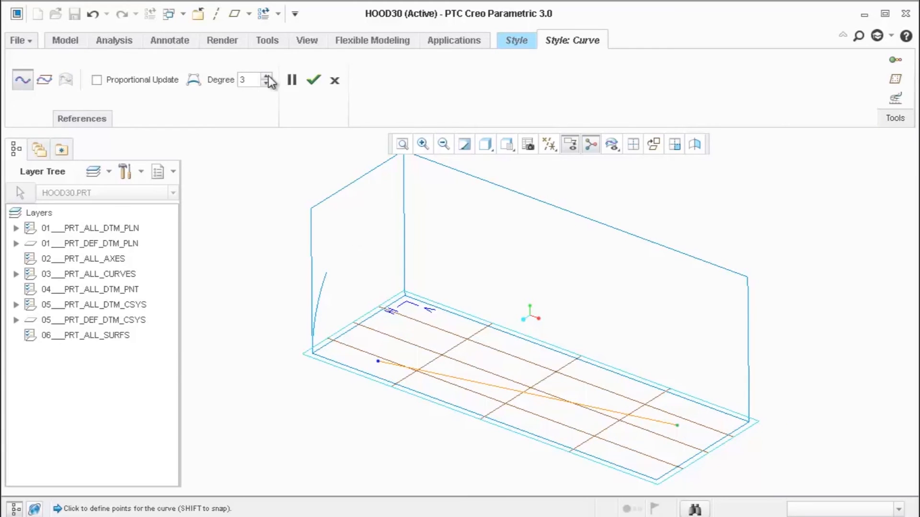
# Snap the floor curve's endpoints to the front bottom corners and bow it into an arc
pyautogui.click(313, 80)
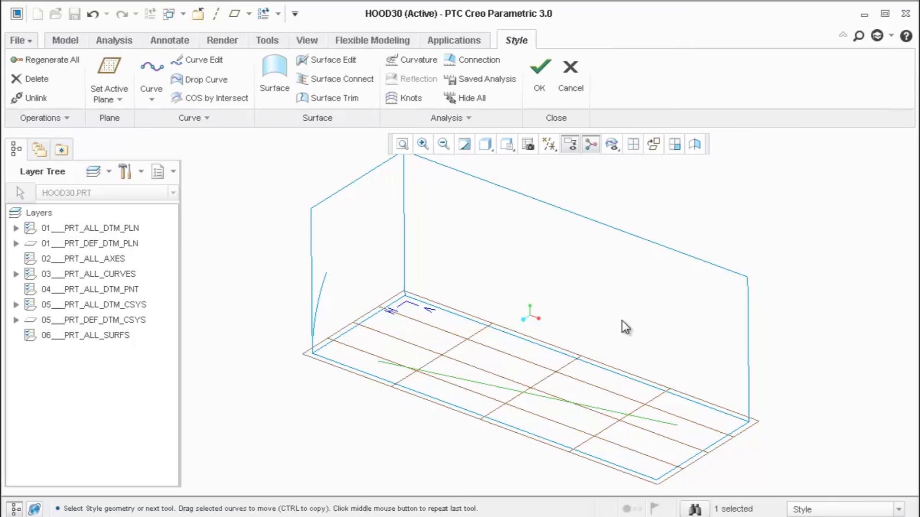
pyautogui.moveTo(530, 301)
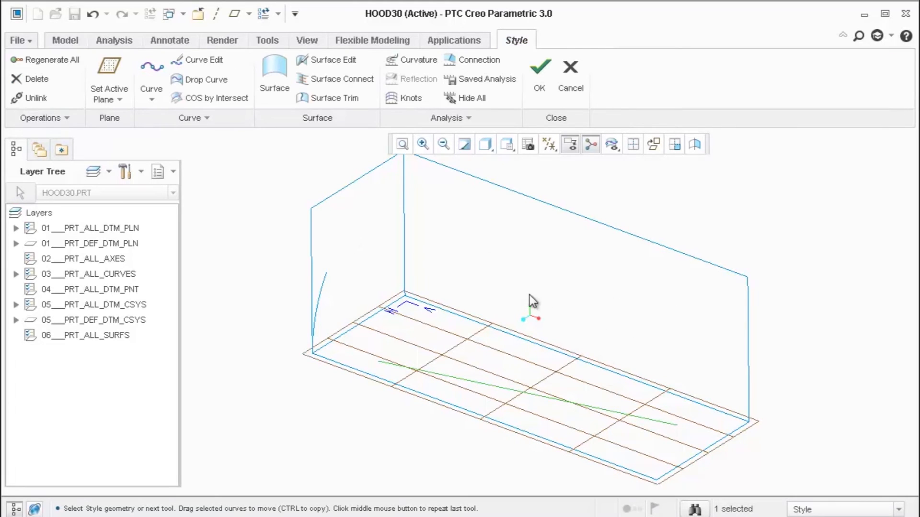
pyautogui.moveTo(326, 63)
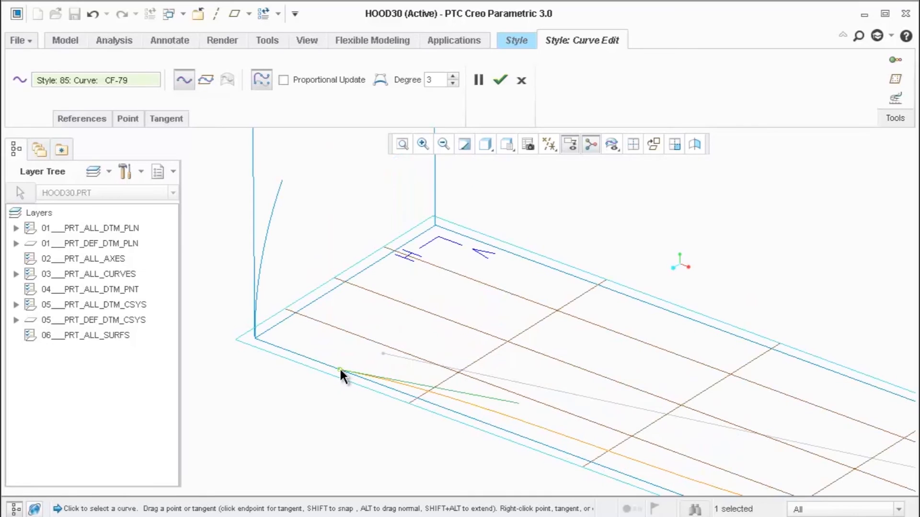
pyautogui.rightClick(343, 373)
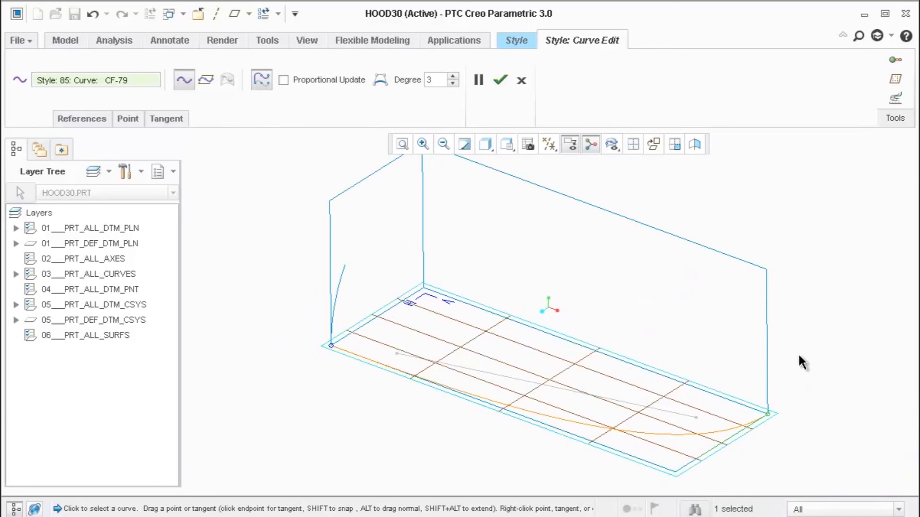
pyautogui.click(500, 79)
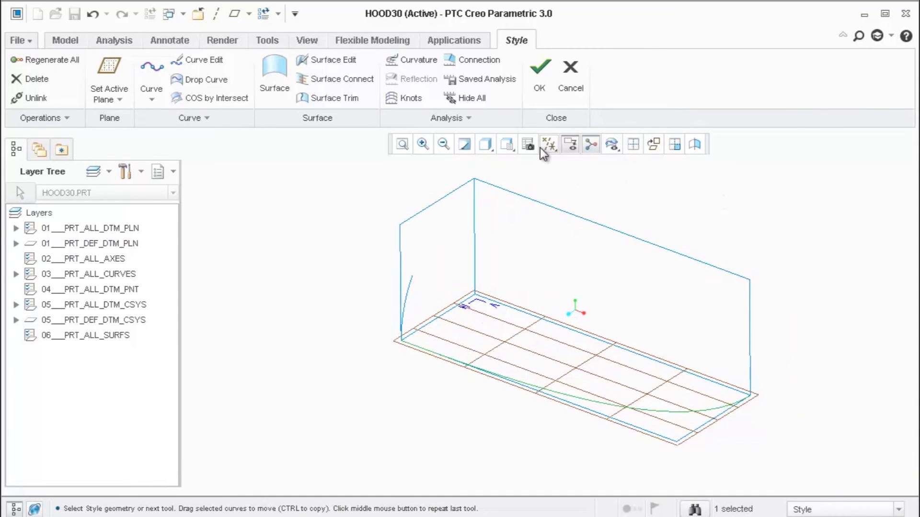
# Show the datum planes and make the rear vertical plane the active sketch plane
pyautogui.click(548, 145)
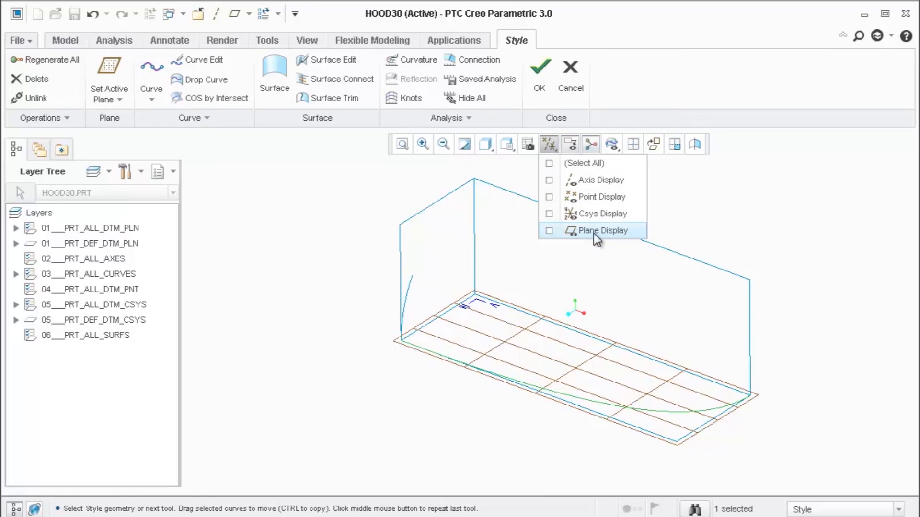
pyautogui.click(602, 230)
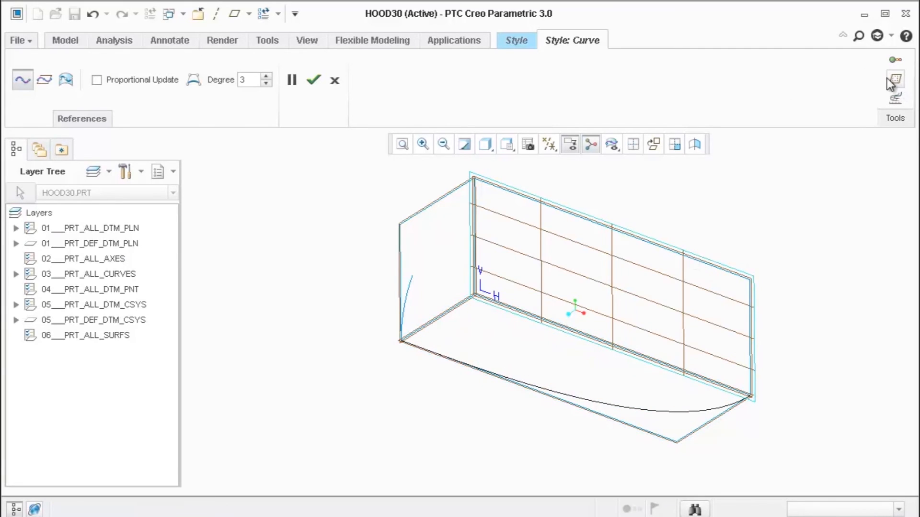
pyautogui.moveTo(697, 208)
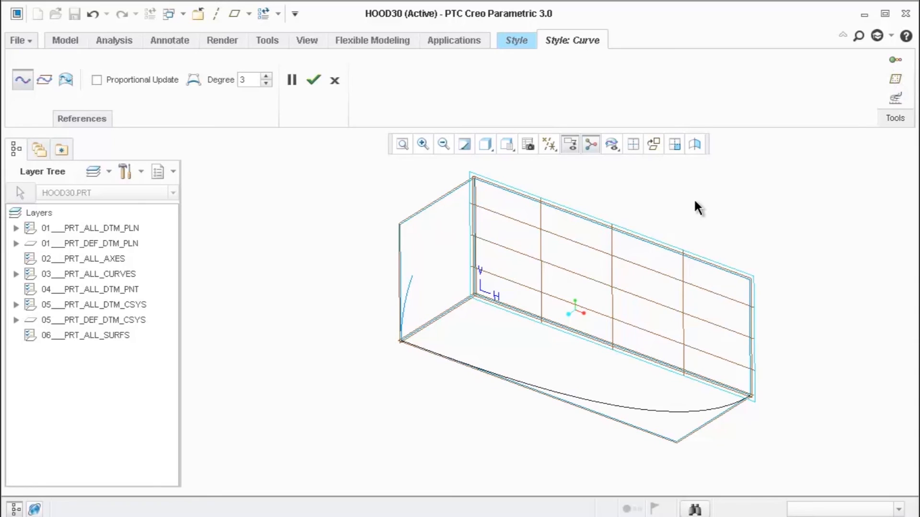
pyautogui.rightClick(695, 205)
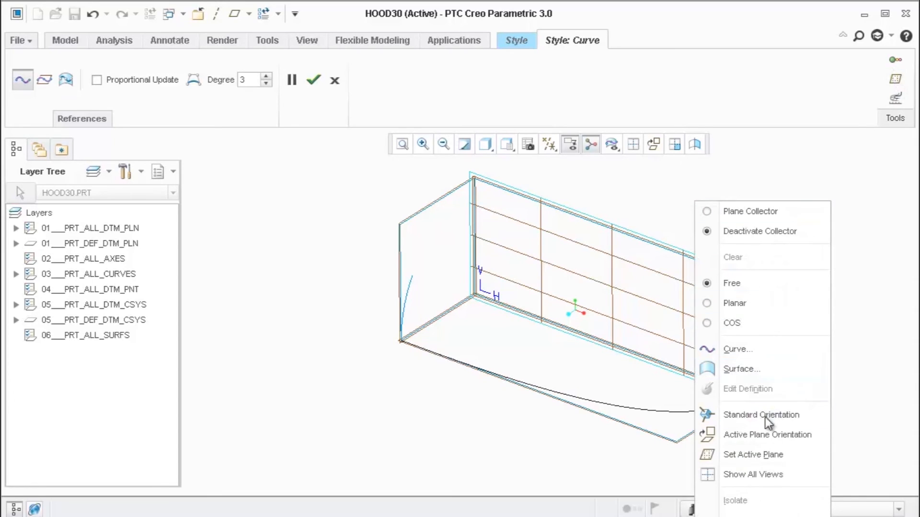
pyautogui.moveTo(780, 466)
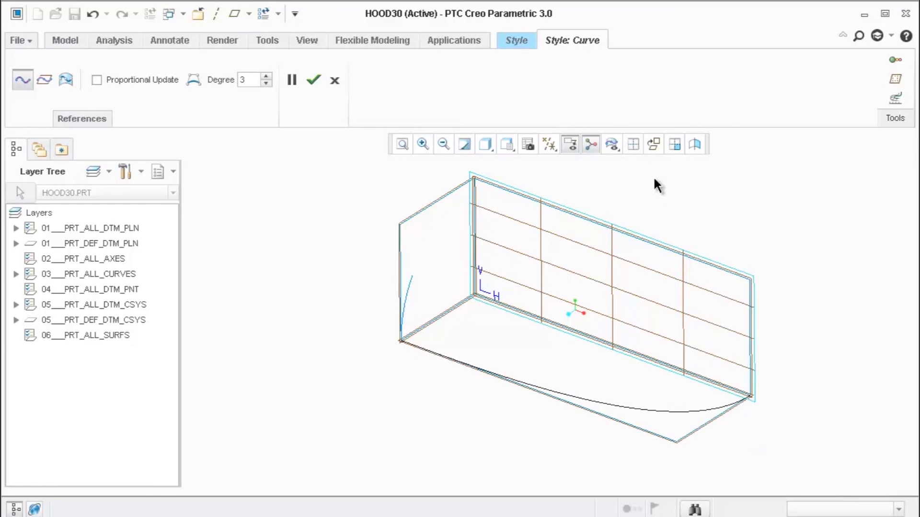
pyautogui.moveTo(526, 297)
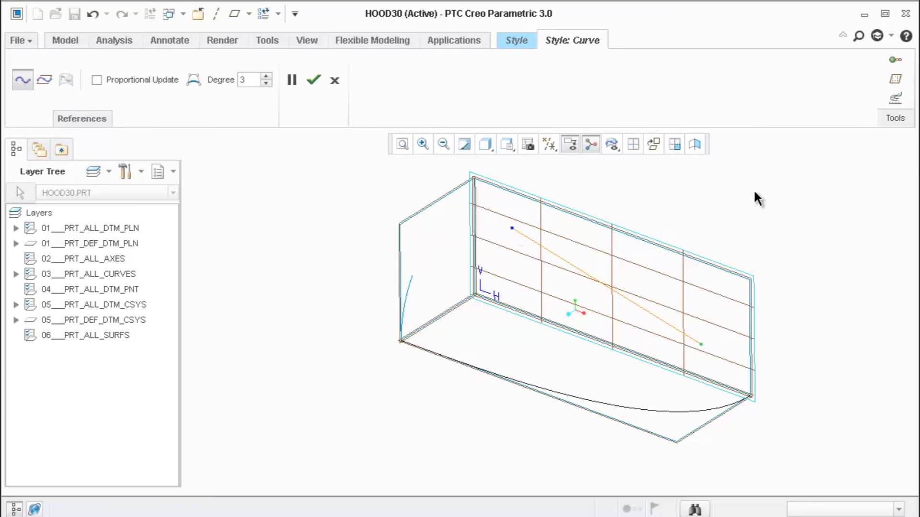
# Set both endpoints of rear-plane curve CF-80 tangent so it bows into a smooth arc
pyautogui.click(312, 79)
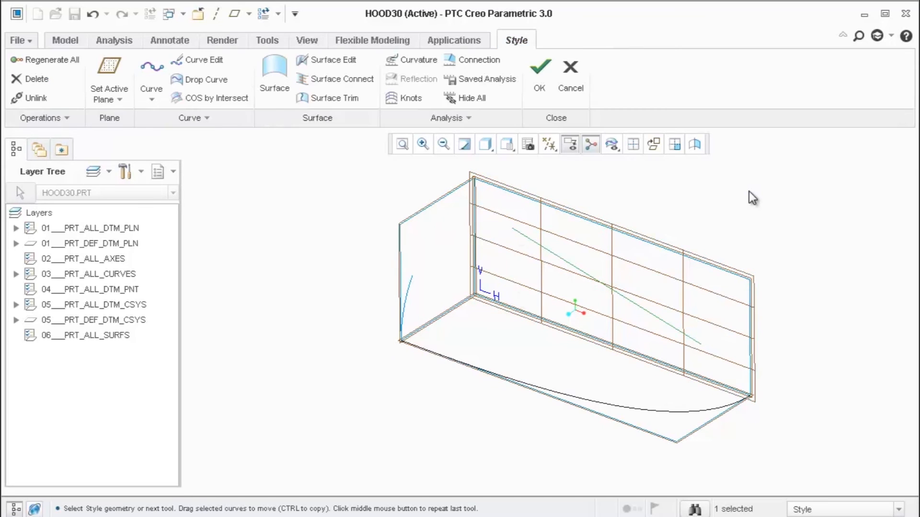
pyautogui.moveTo(204, 60)
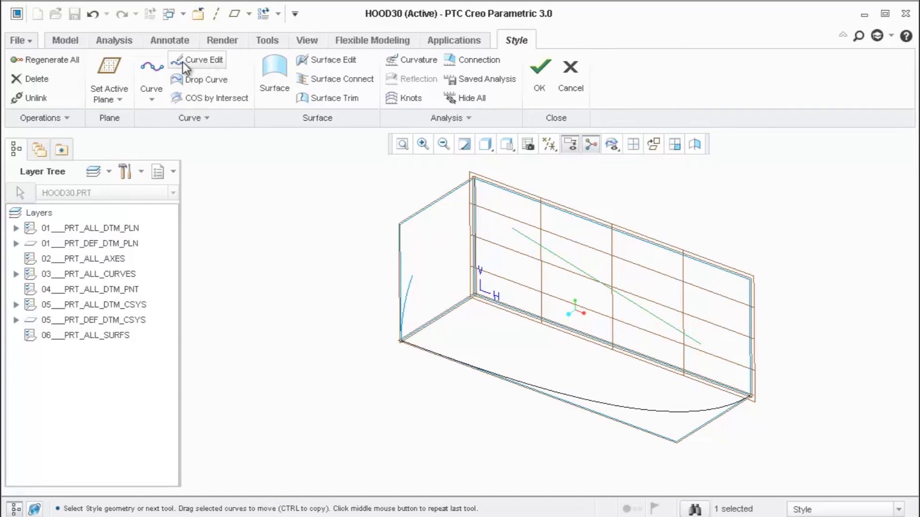
pyautogui.moveTo(594, 283)
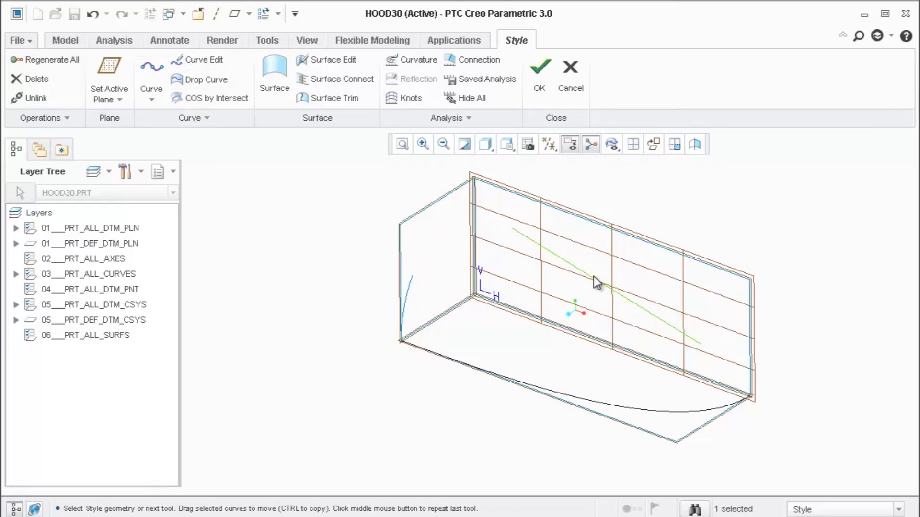
pyautogui.click(203, 59)
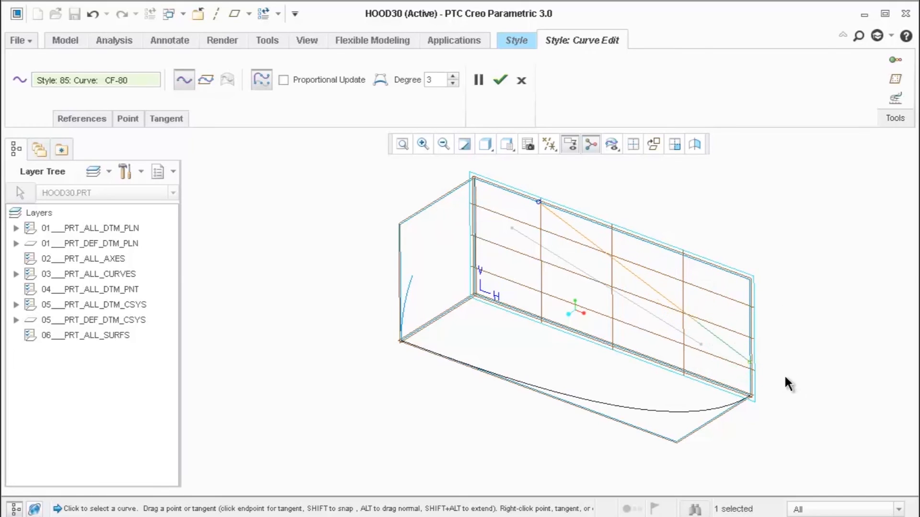
pyautogui.rightClick(699, 359)
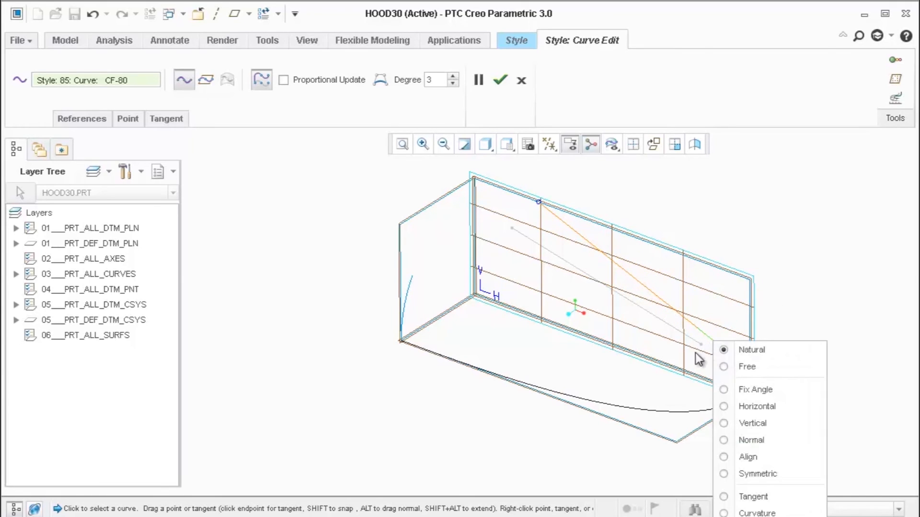
pyautogui.moveTo(785, 497)
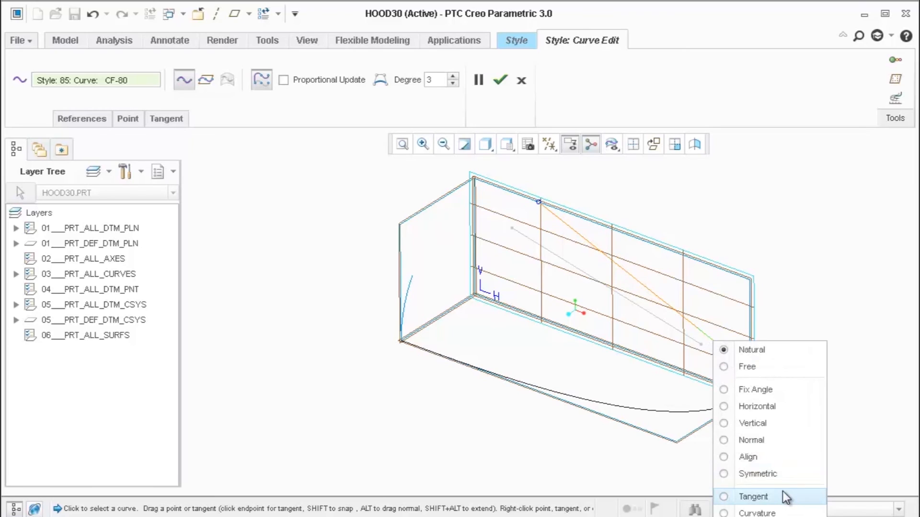
pyautogui.click(754, 496)
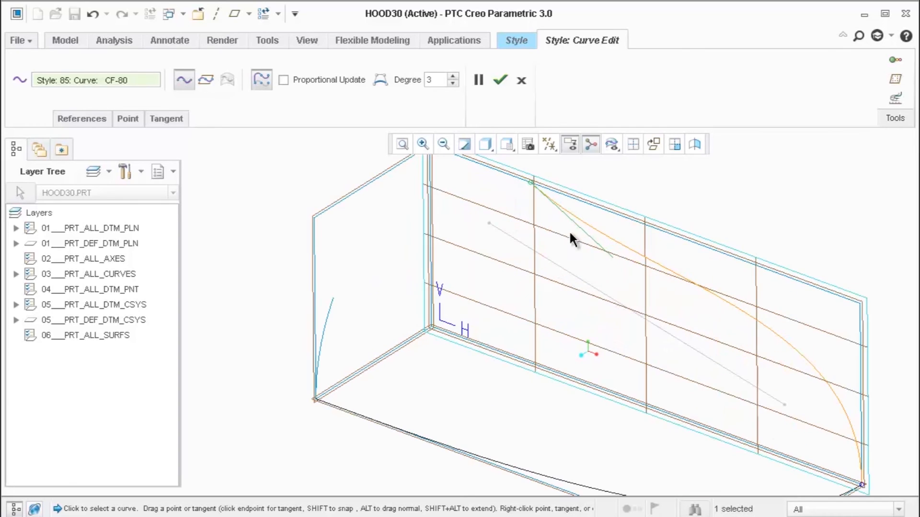
pyautogui.rightClick(572, 239)
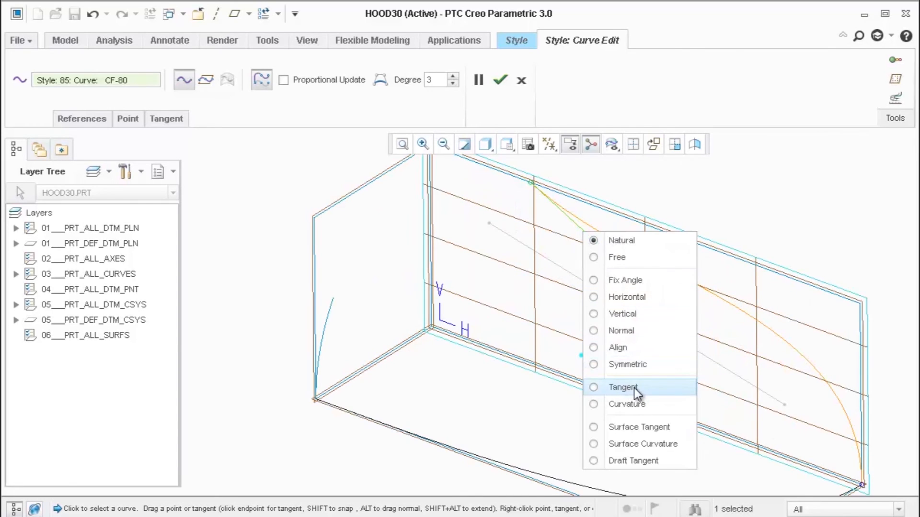
pyautogui.click(624, 387)
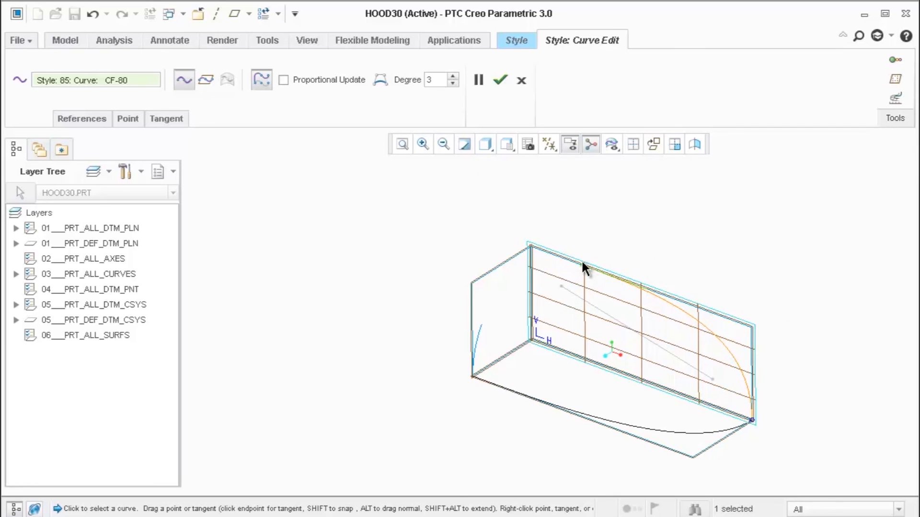
pyautogui.moveTo(607, 229)
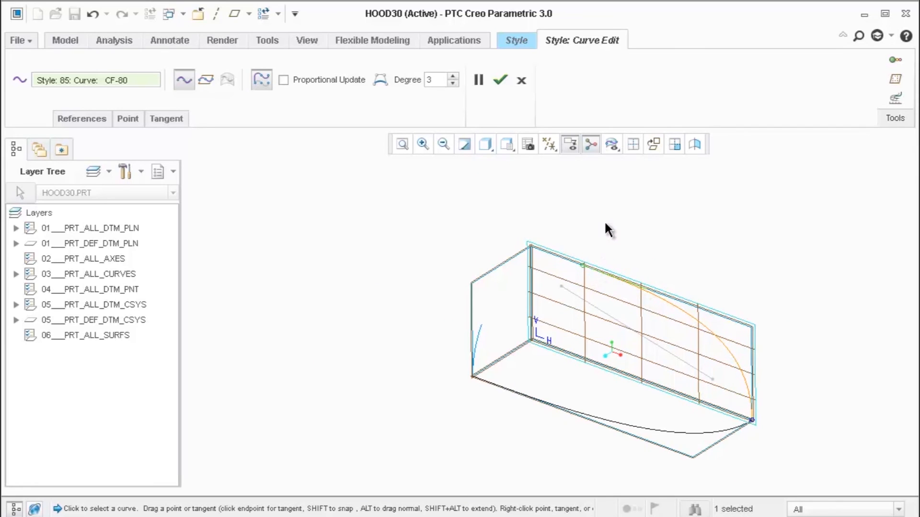
pyautogui.moveTo(485, 163)
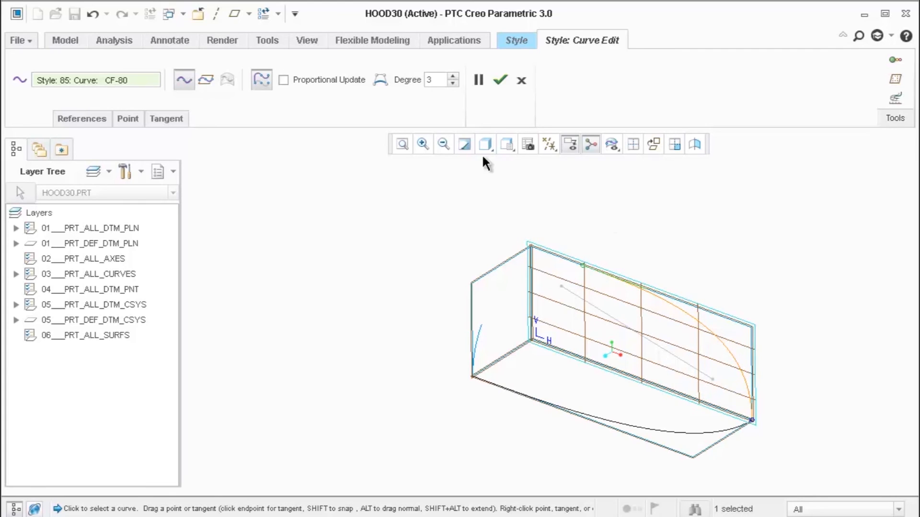
# Accept the arc and draw a straight connecting curve from the left curve to it
pyautogui.click(499, 80)
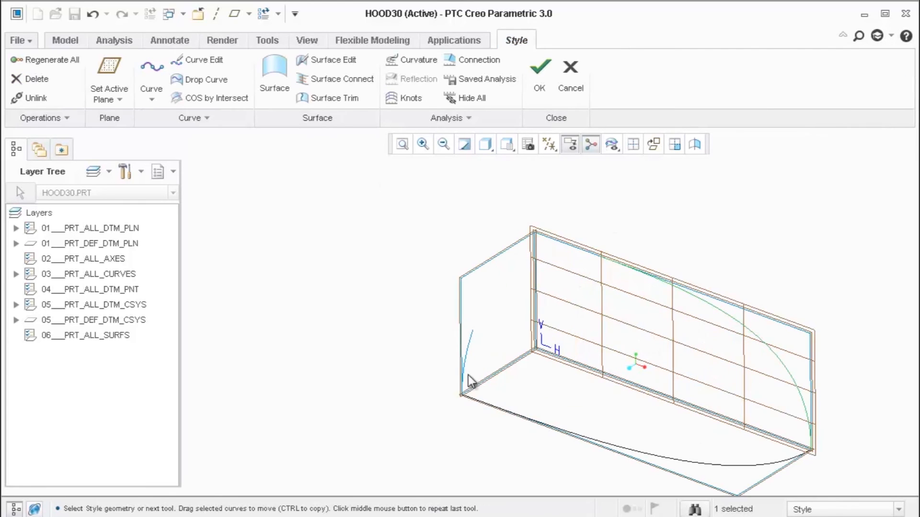
pyautogui.moveTo(472, 350)
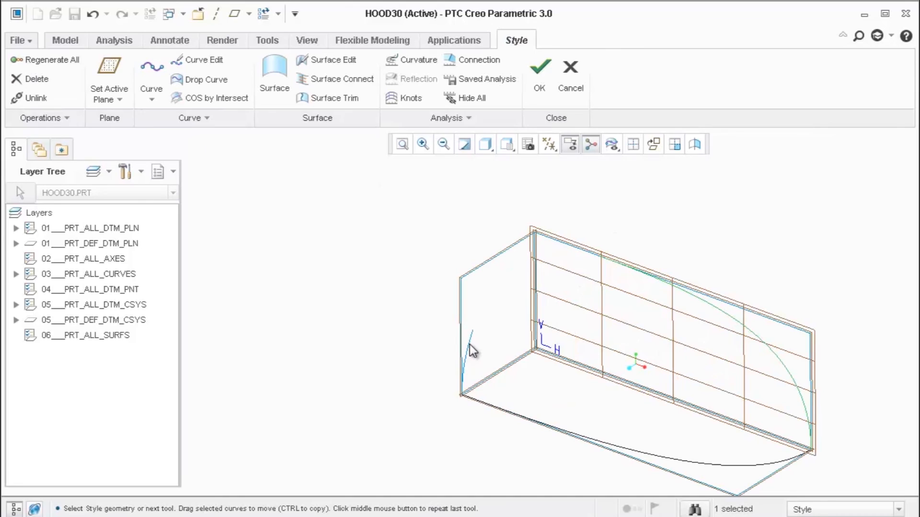
pyautogui.moveTo(740, 335)
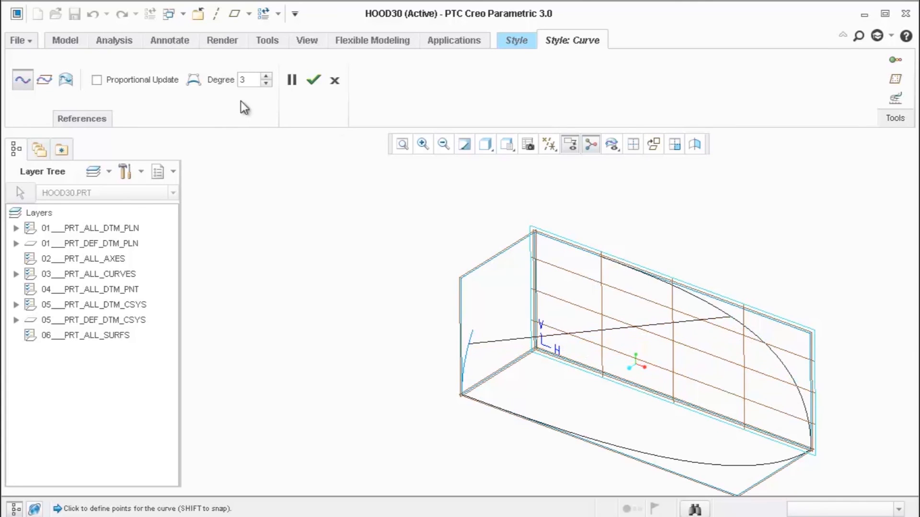
pyautogui.click(314, 79)
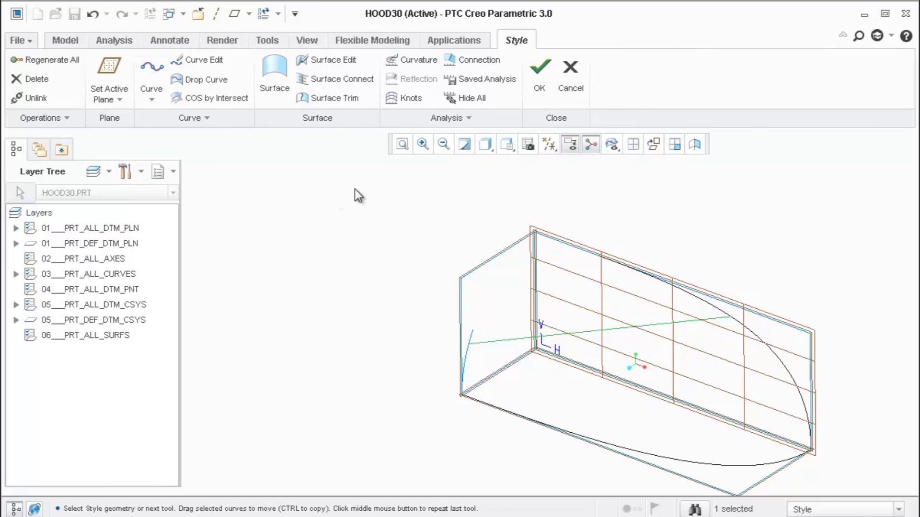
pyautogui.click(203, 60)
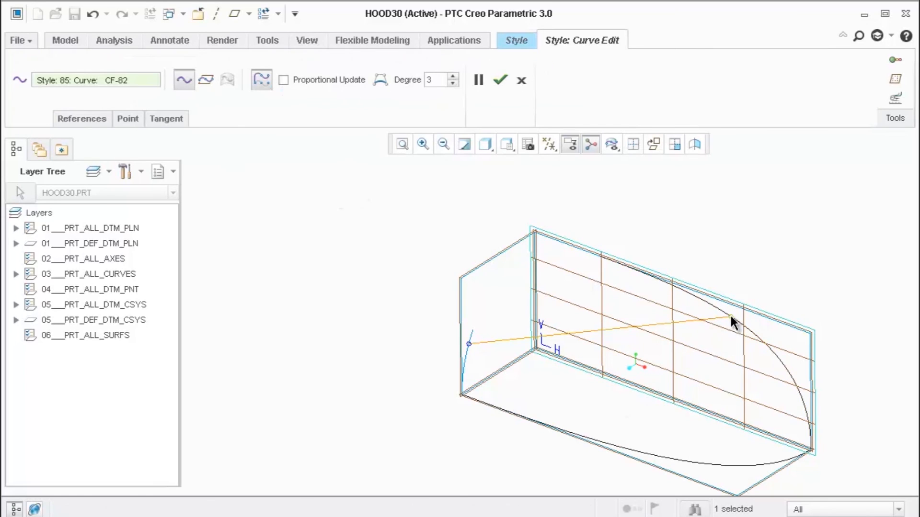
# Constrain the connecting curve's arc end normal to the FRONT datum plane
pyautogui.rightClick(730, 317)
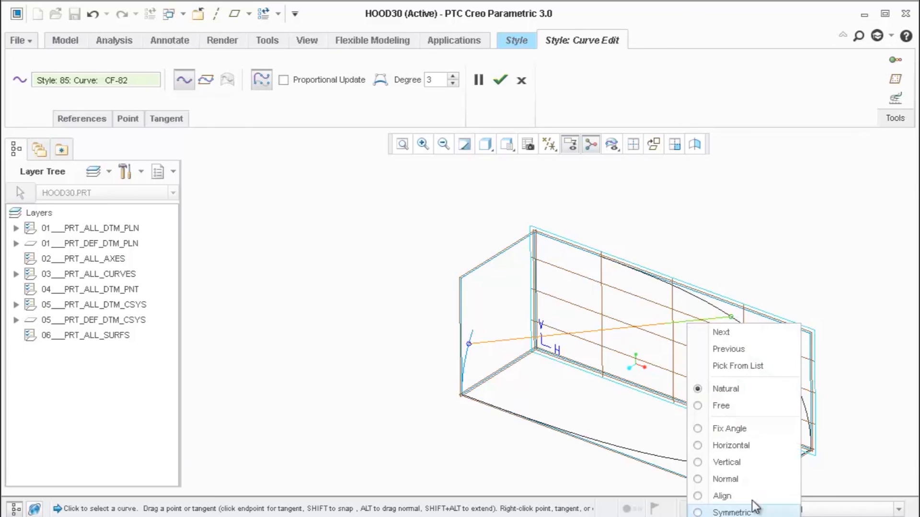
pyautogui.click(725, 479)
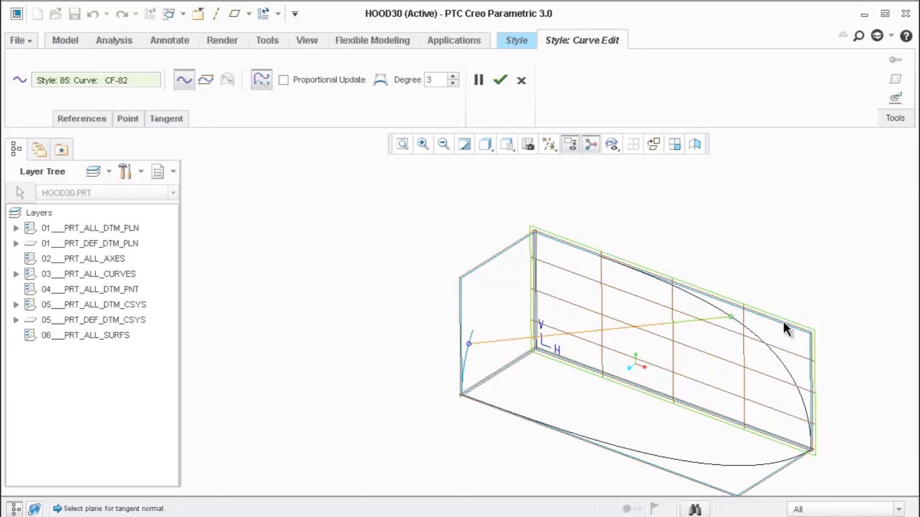
pyautogui.moveTo(786, 329)
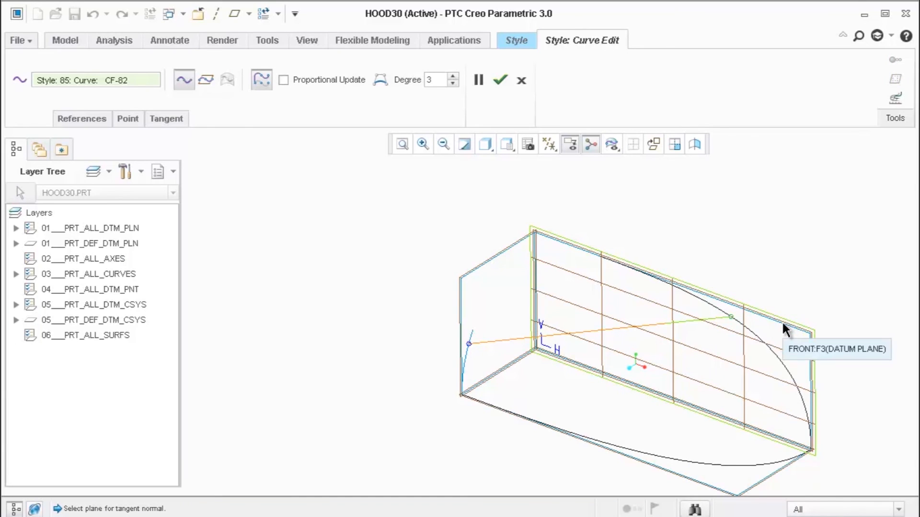
pyautogui.click(785, 329)
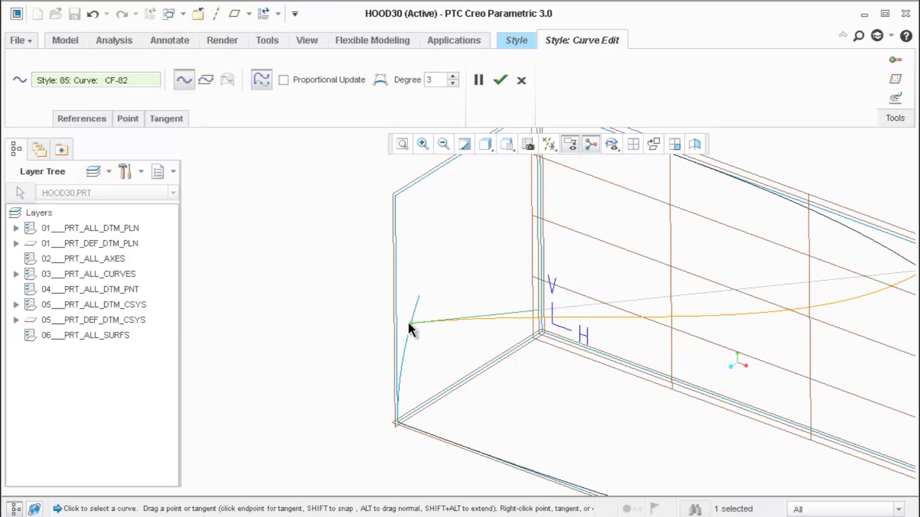
pyautogui.moveTo(508, 317)
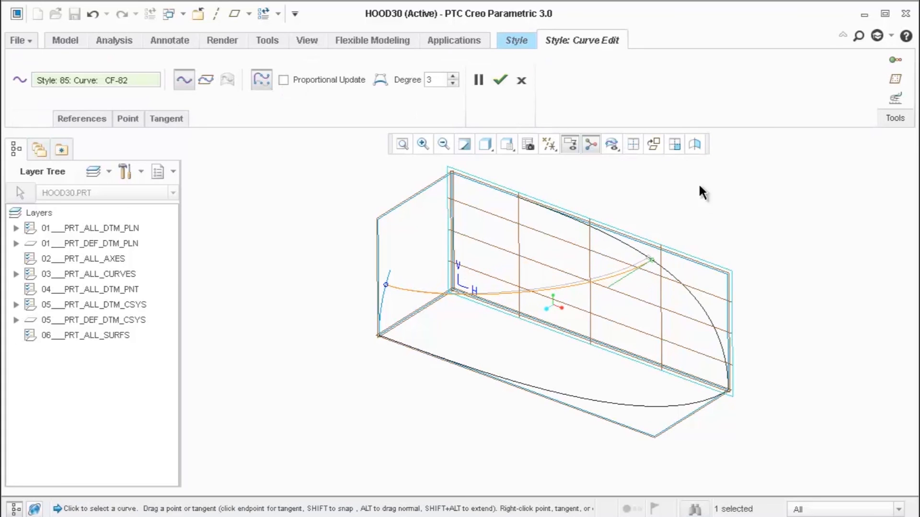
# Build a boundary surface from the four curve chains, completing the shaded hood skin
pyautogui.click(499, 80)
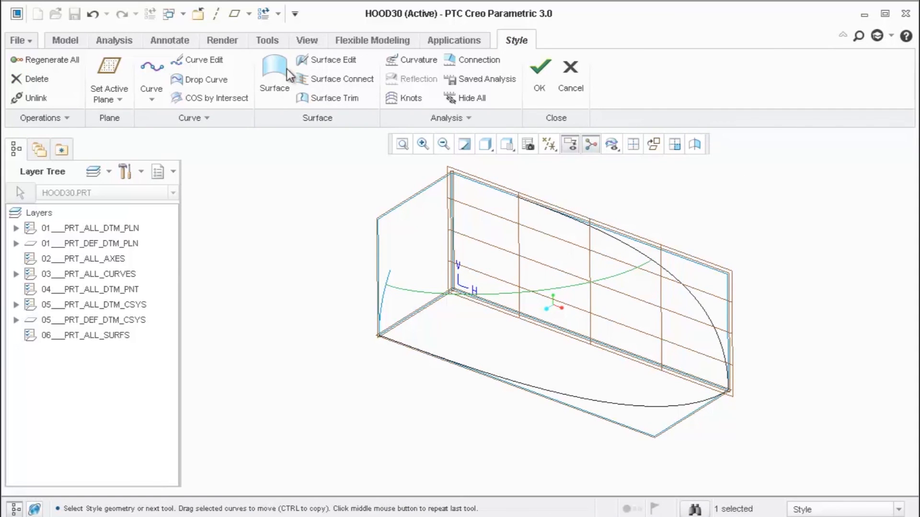
pyautogui.moveTo(588, 306)
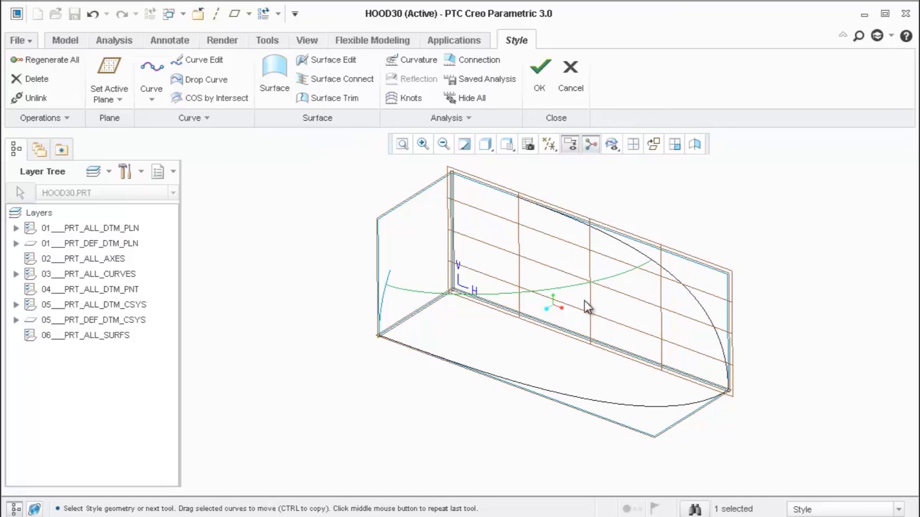
pyautogui.moveTo(274, 73)
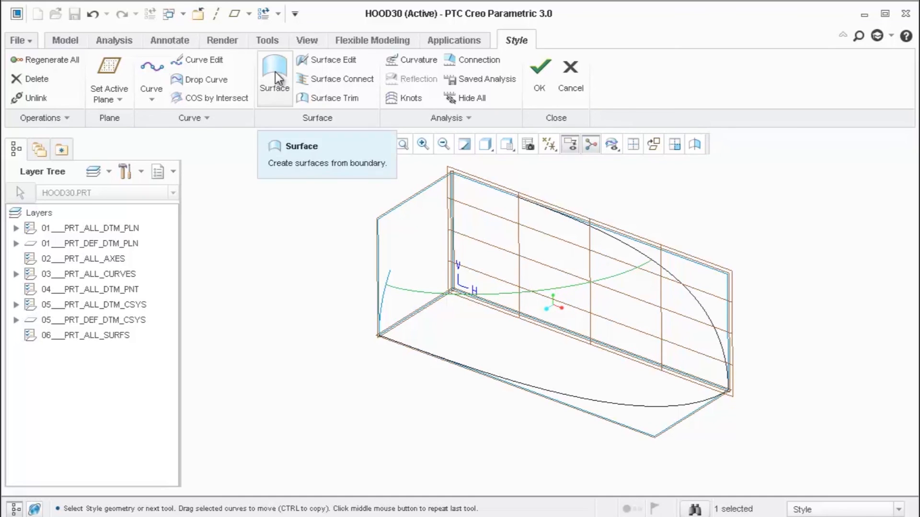
pyautogui.click(274, 77)
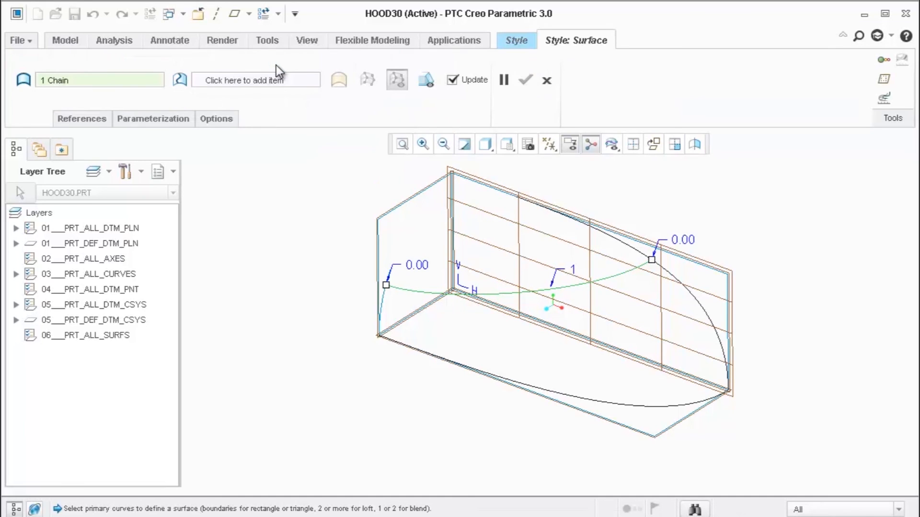
pyautogui.moveTo(655, 260)
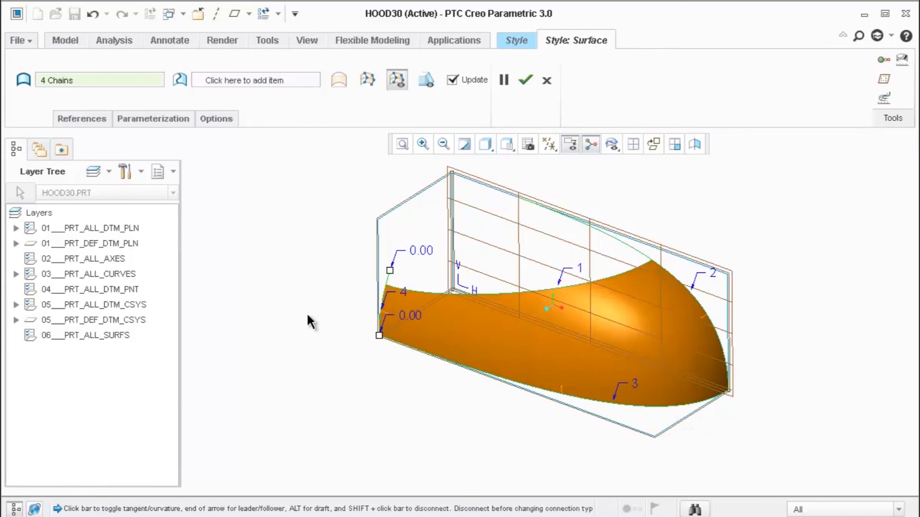
pyautogui.moveTo(334, 326)
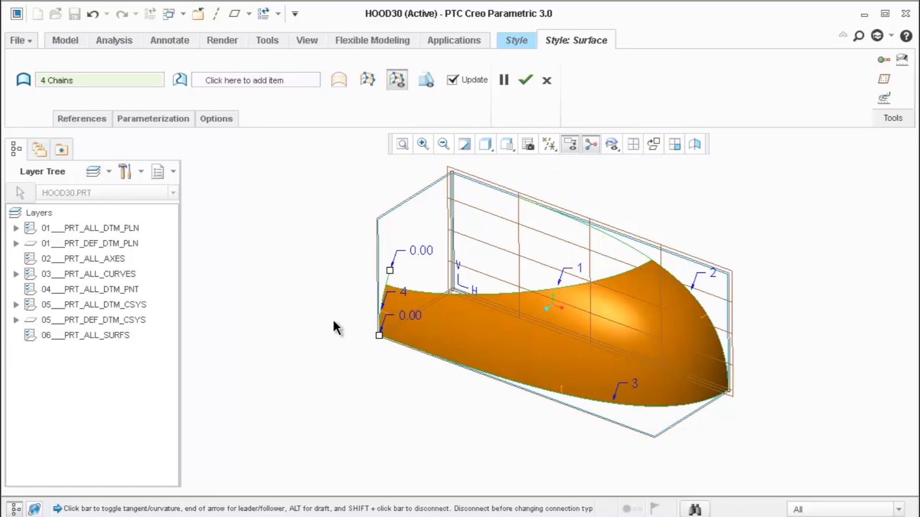
pyautogui.moveTo(706, 314)
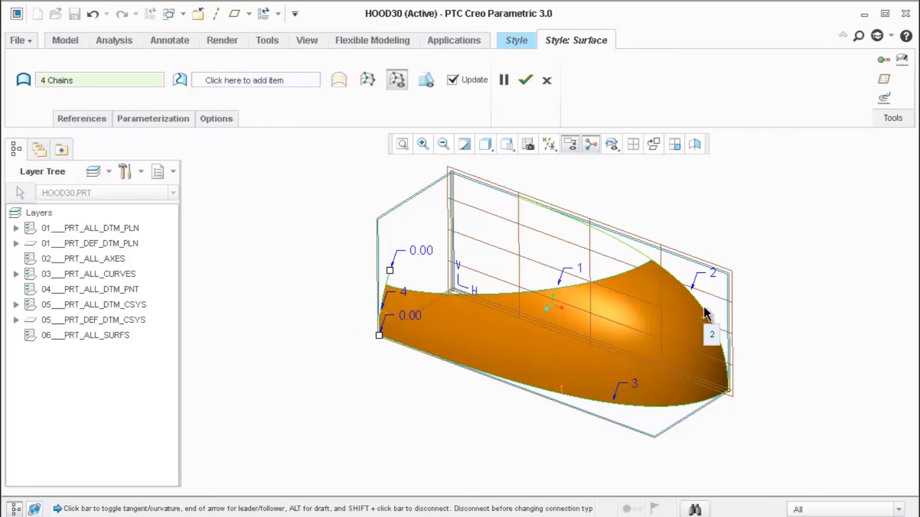
pyautogui.moveTo(285, 241)
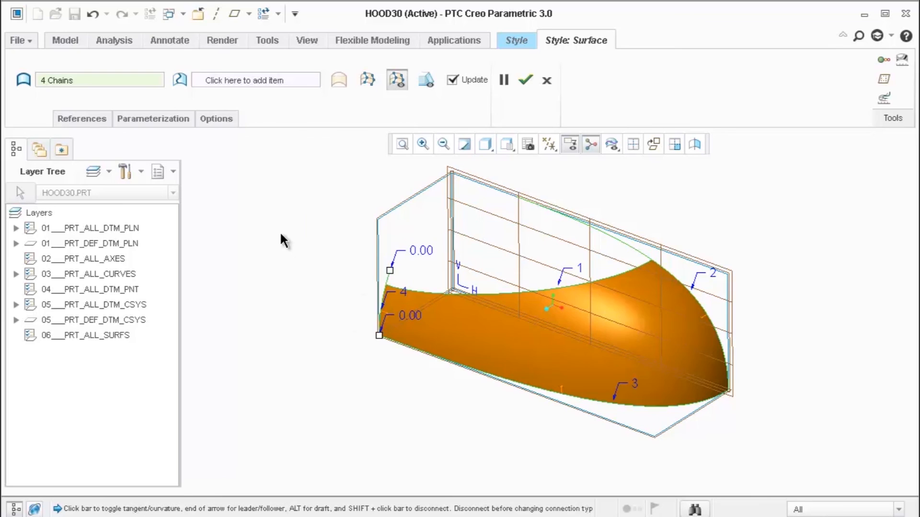
pyautogui.click(524, 81)
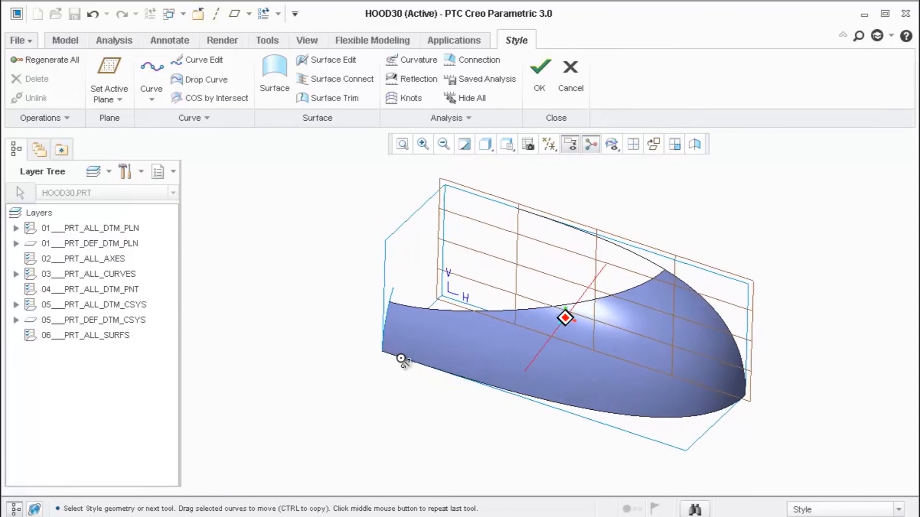